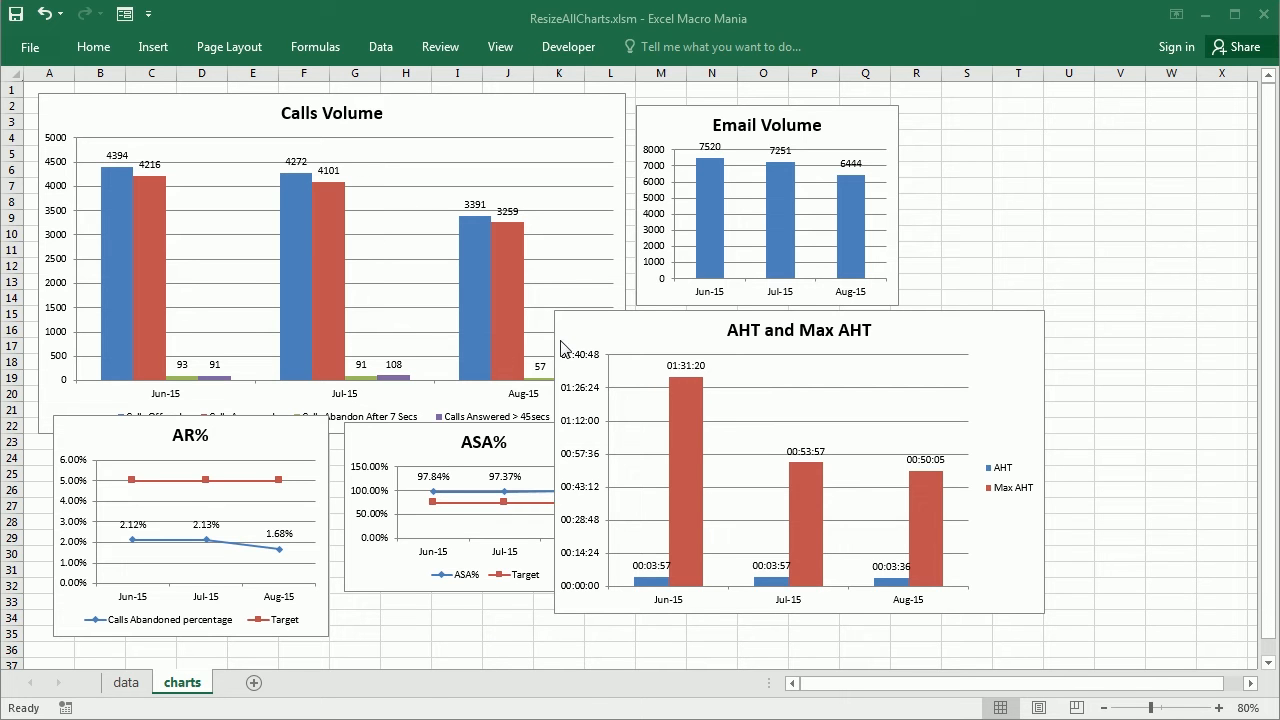
mouse_move(818, 172)
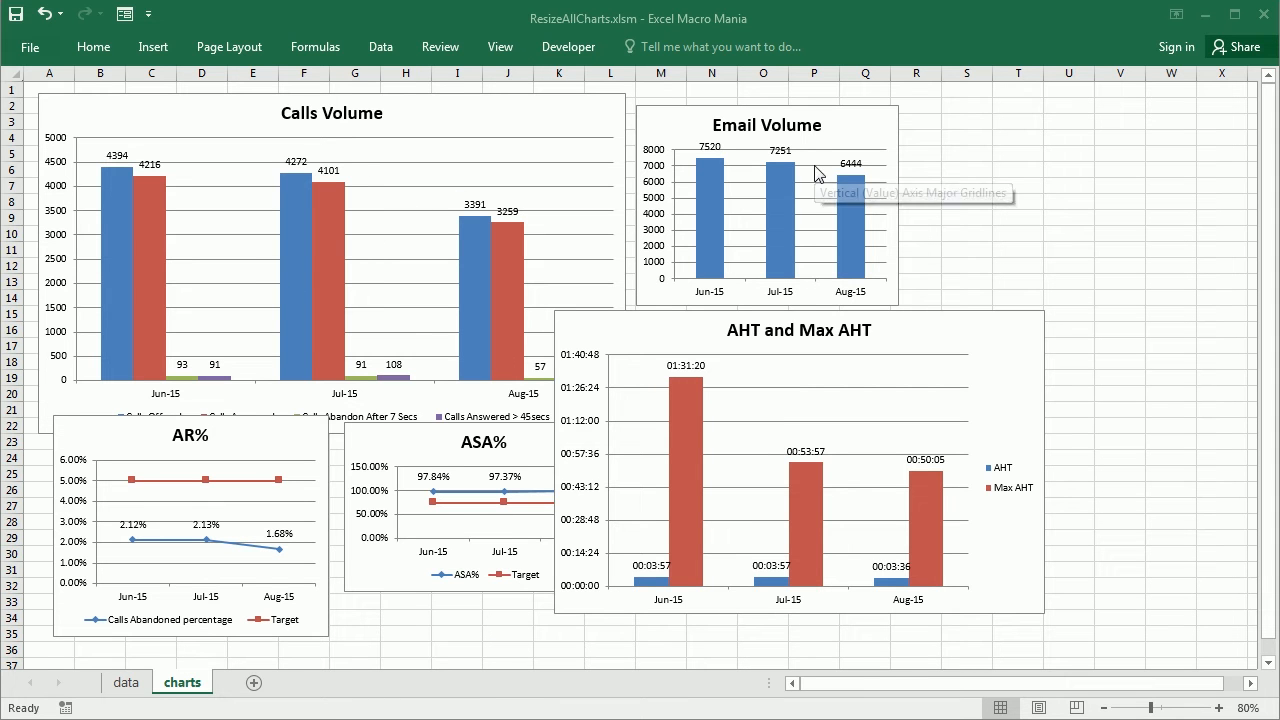
mouse_move(818, 172)
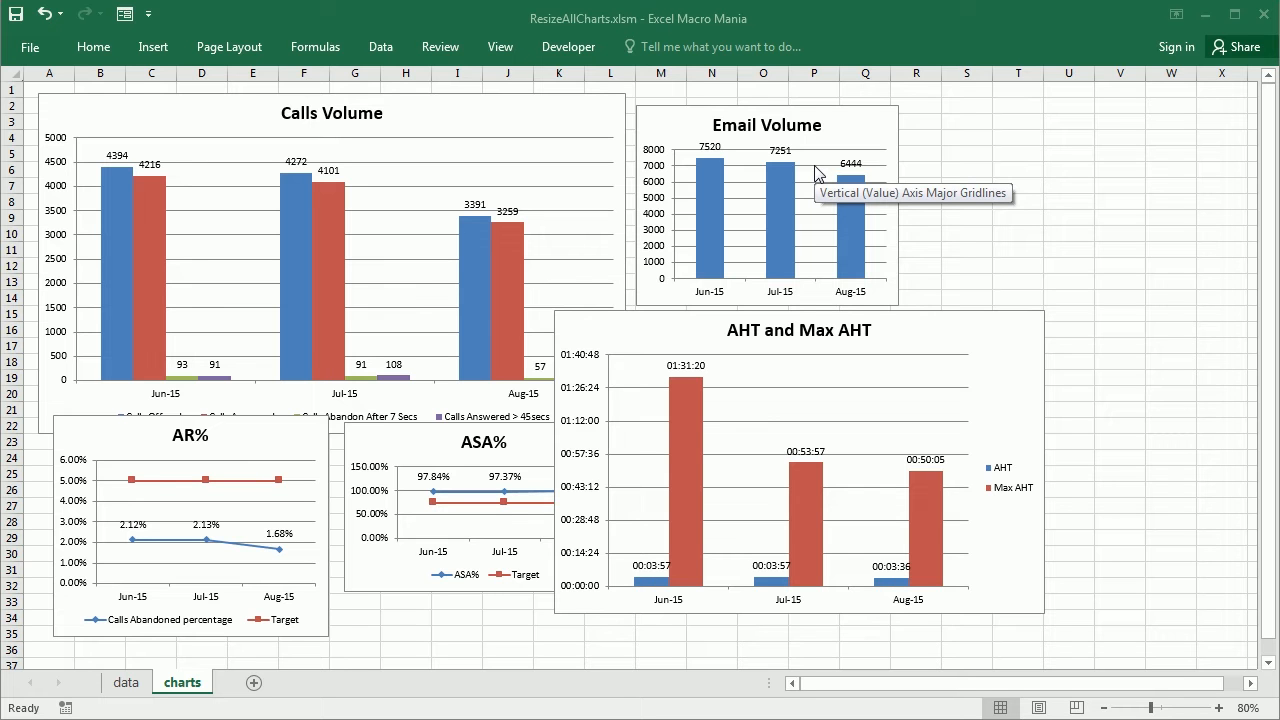
mouse_move(576, 48)
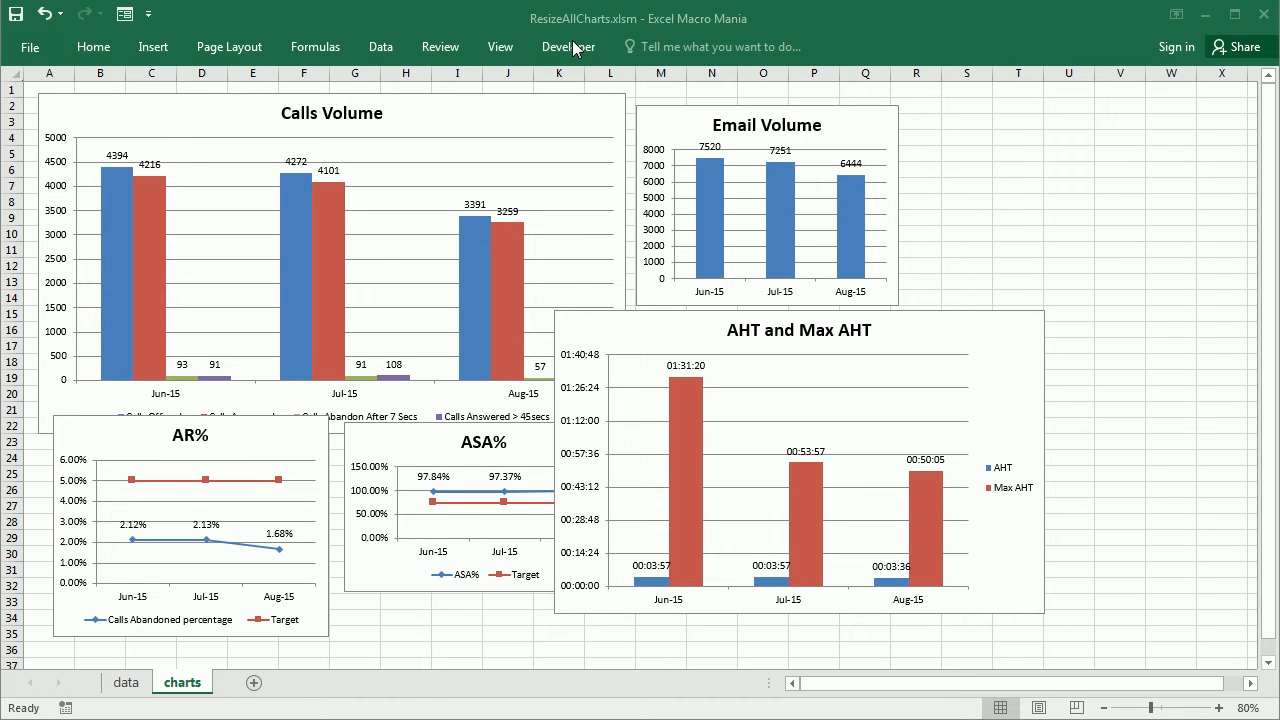
- Insert a new code module from the Developer Visual Basic editor
click(568, 46)
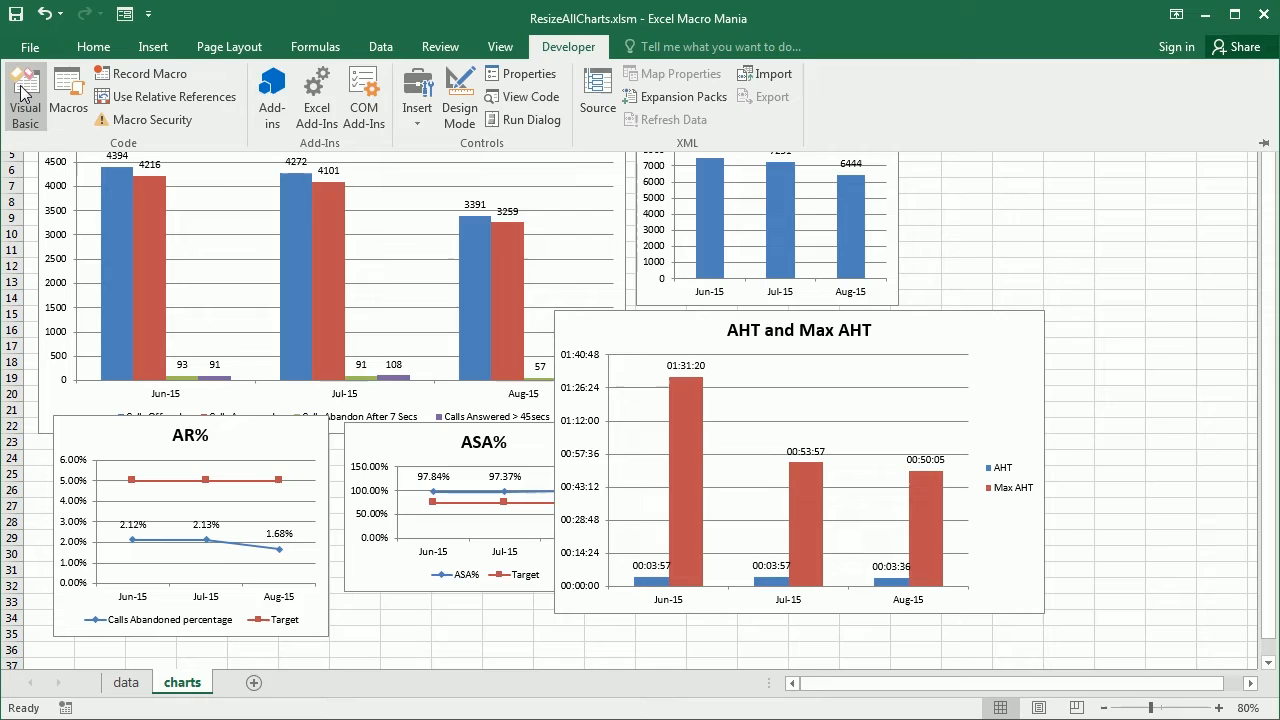
click(24, 96)
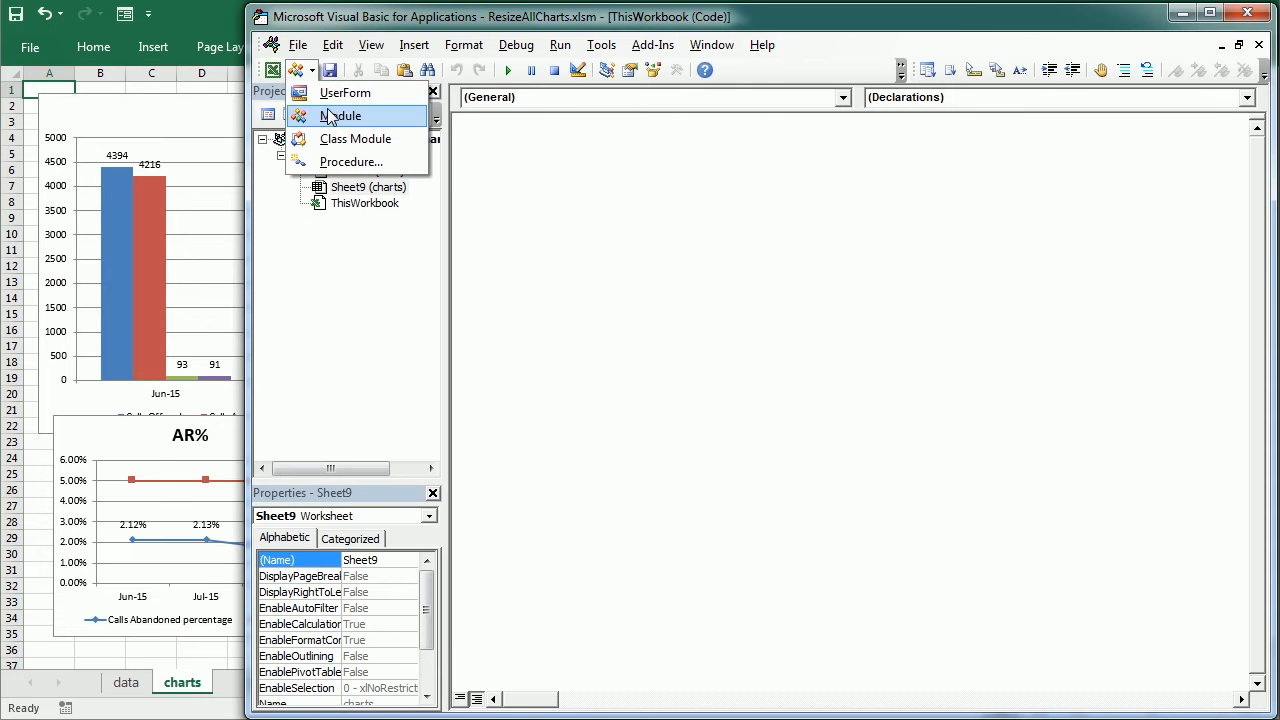
click(344, 114)
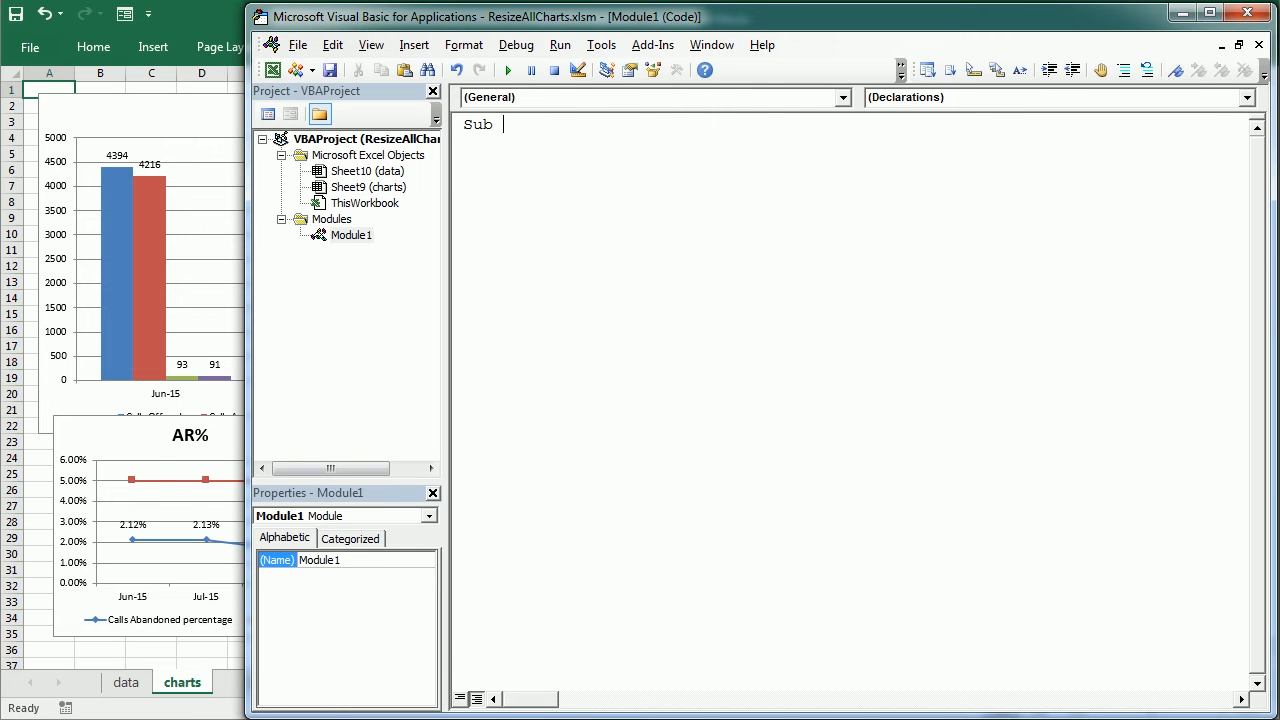
- Begin Sub ResizeCharts with Dim oChart As ChartObject
text(ResizeCharts()
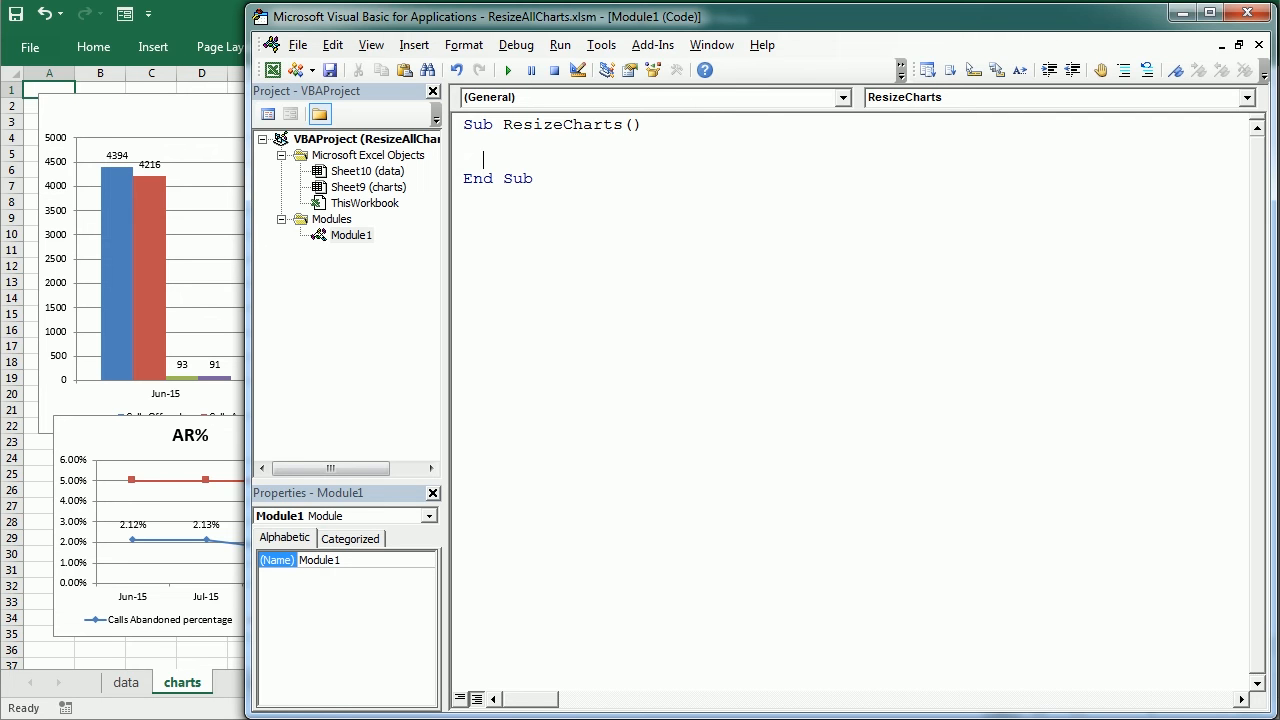
text(dim o)
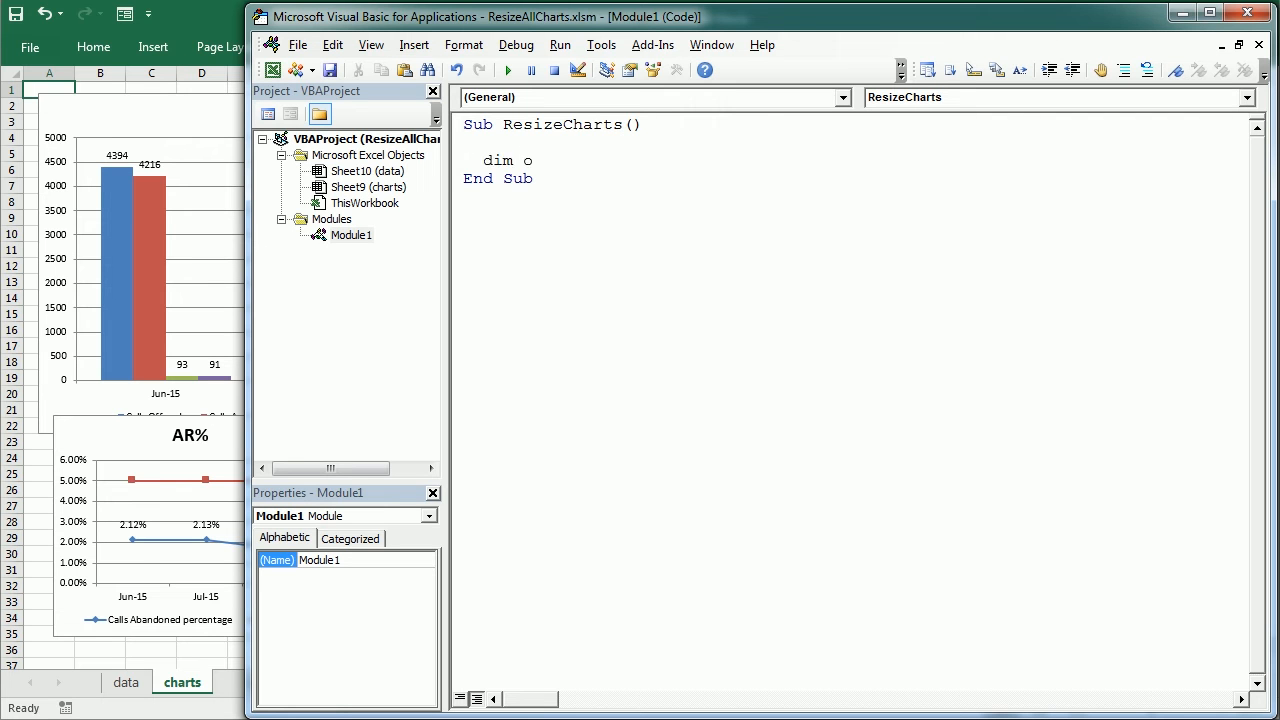
text(Chart as char)
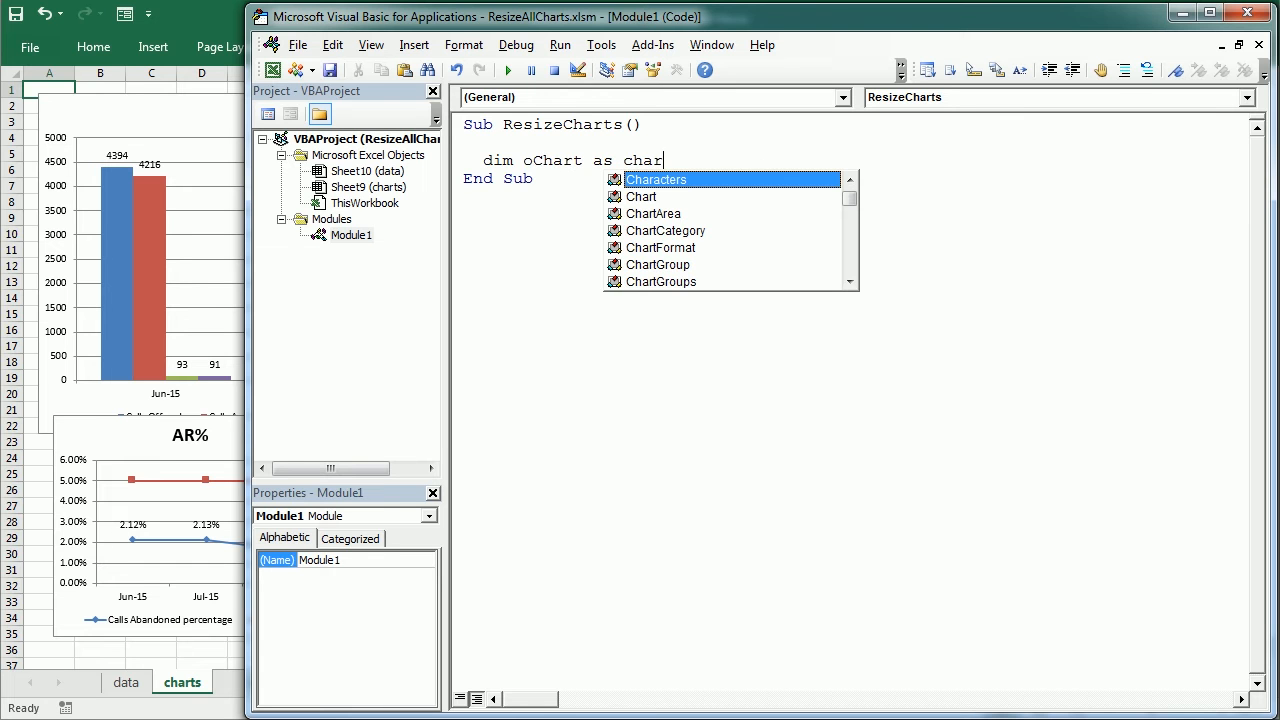
text(ChartObject)
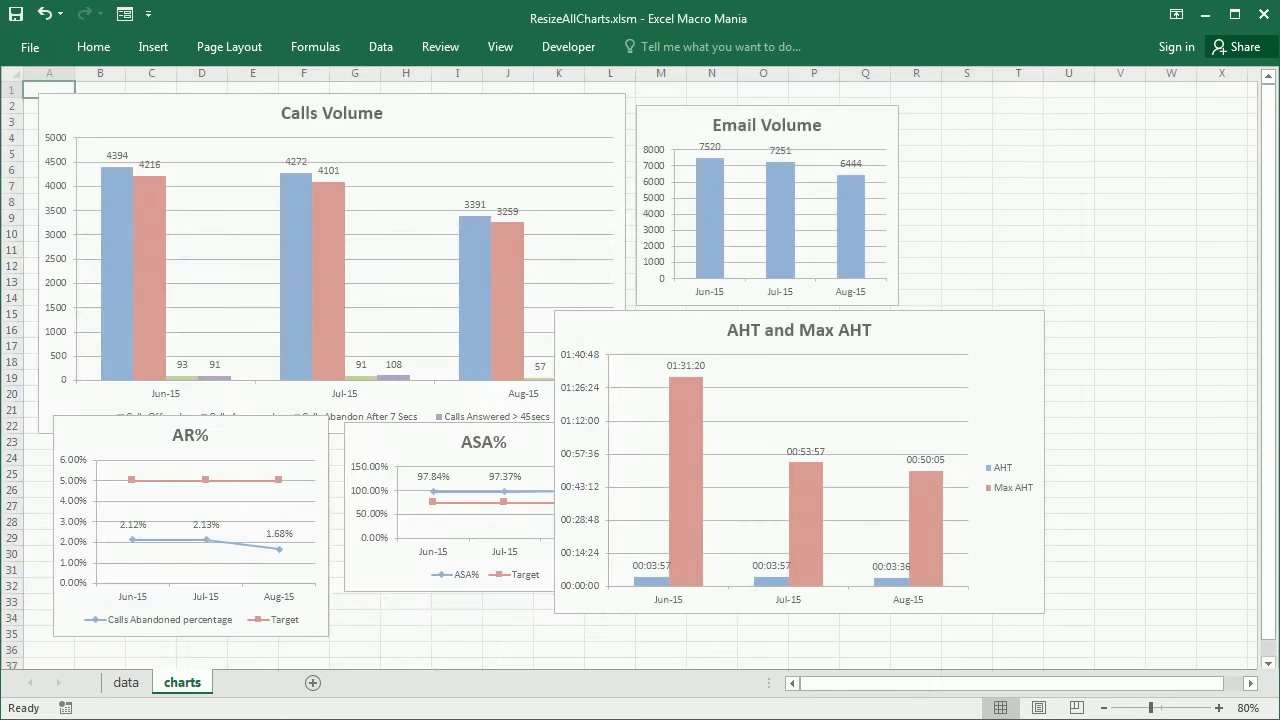
- View the new blank Chart1 sheet, then return to the charts sheet
click(312, 684)
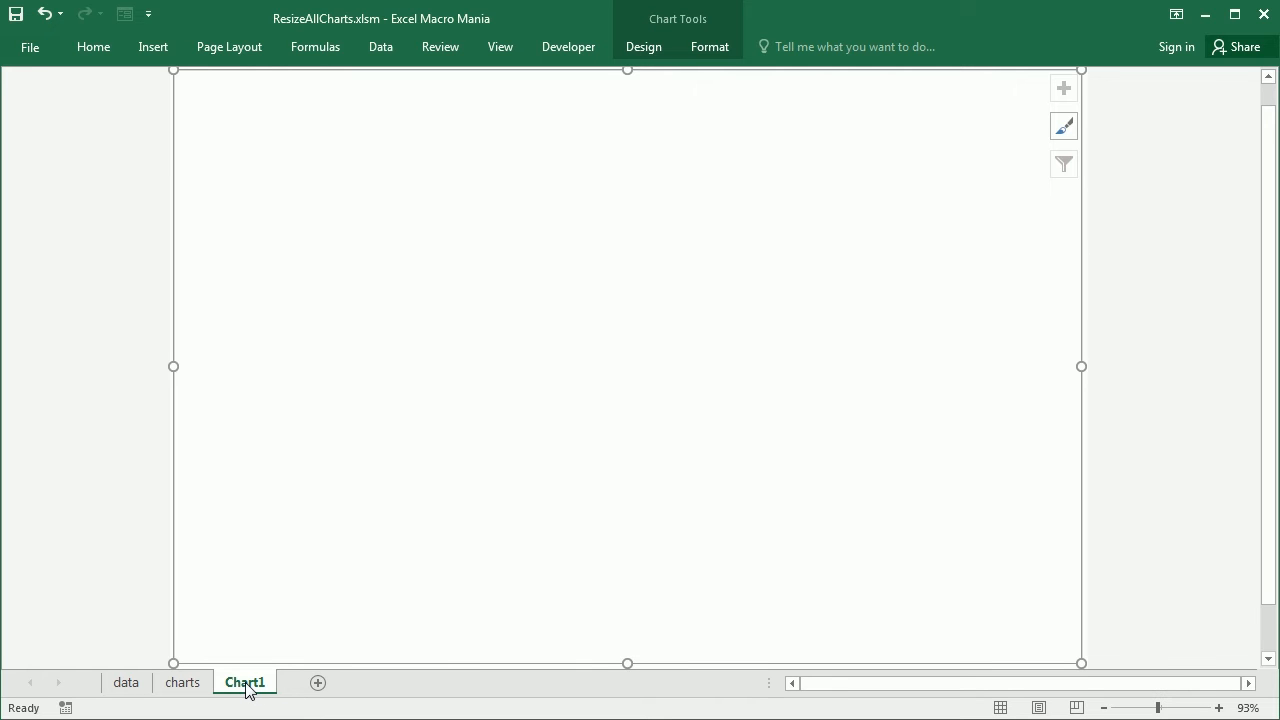
click(182, 682)
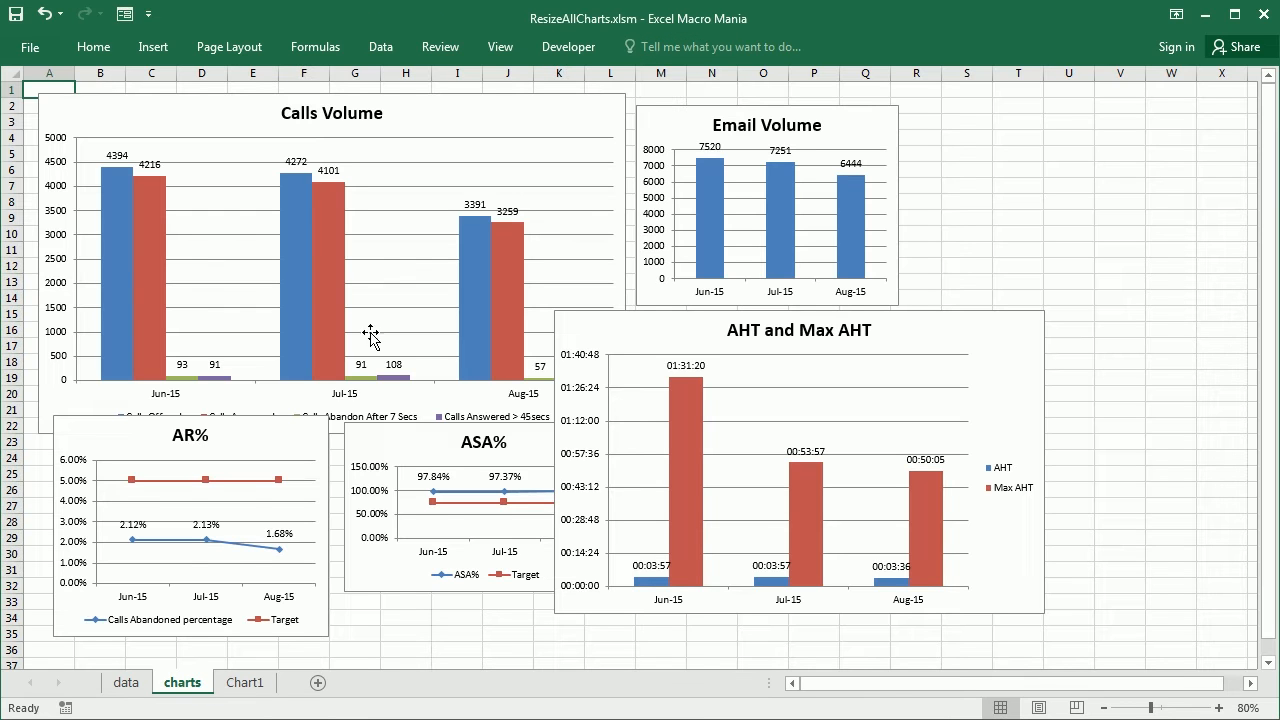
mouse_move(300, 392)
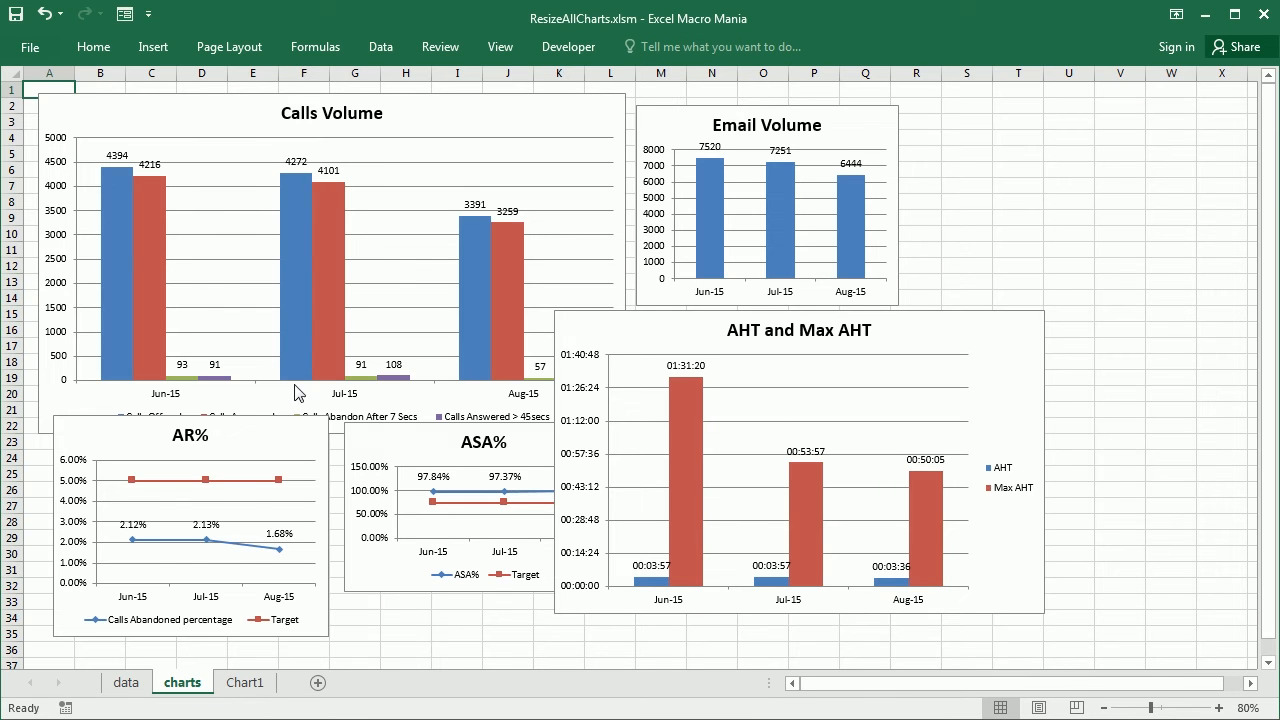
mouse_move(184, 688)
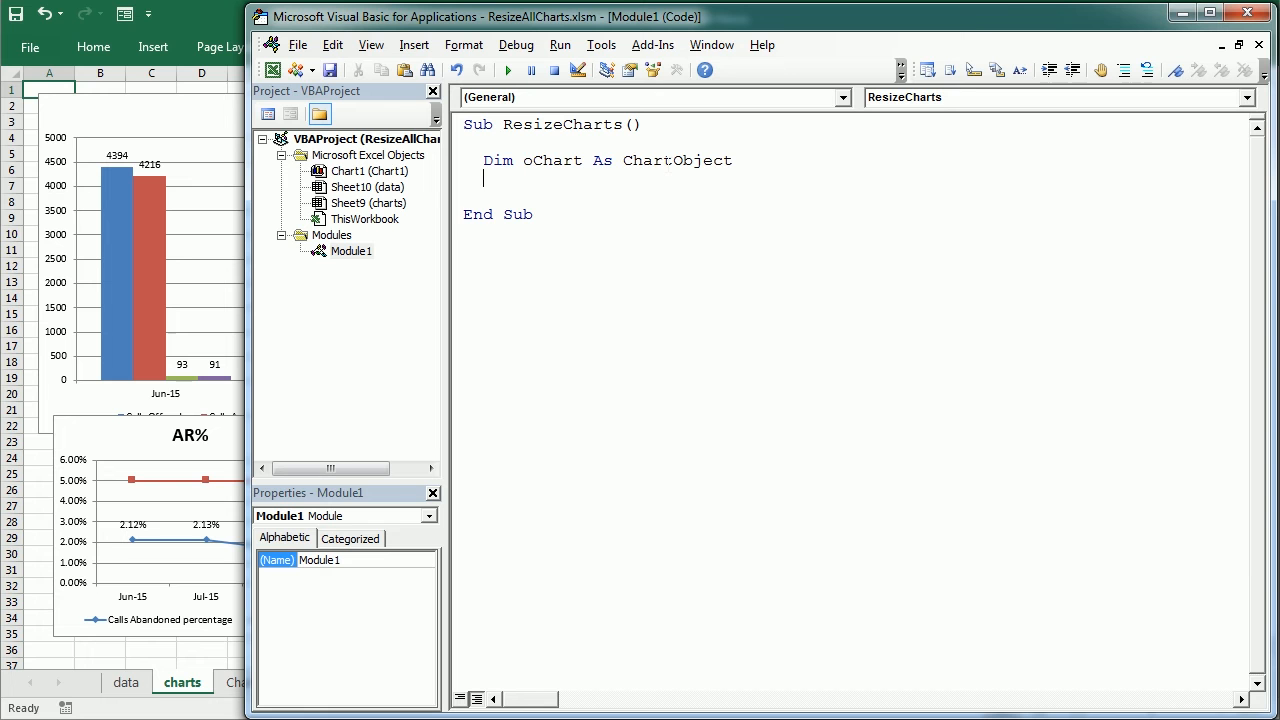
double_click(676, 160)
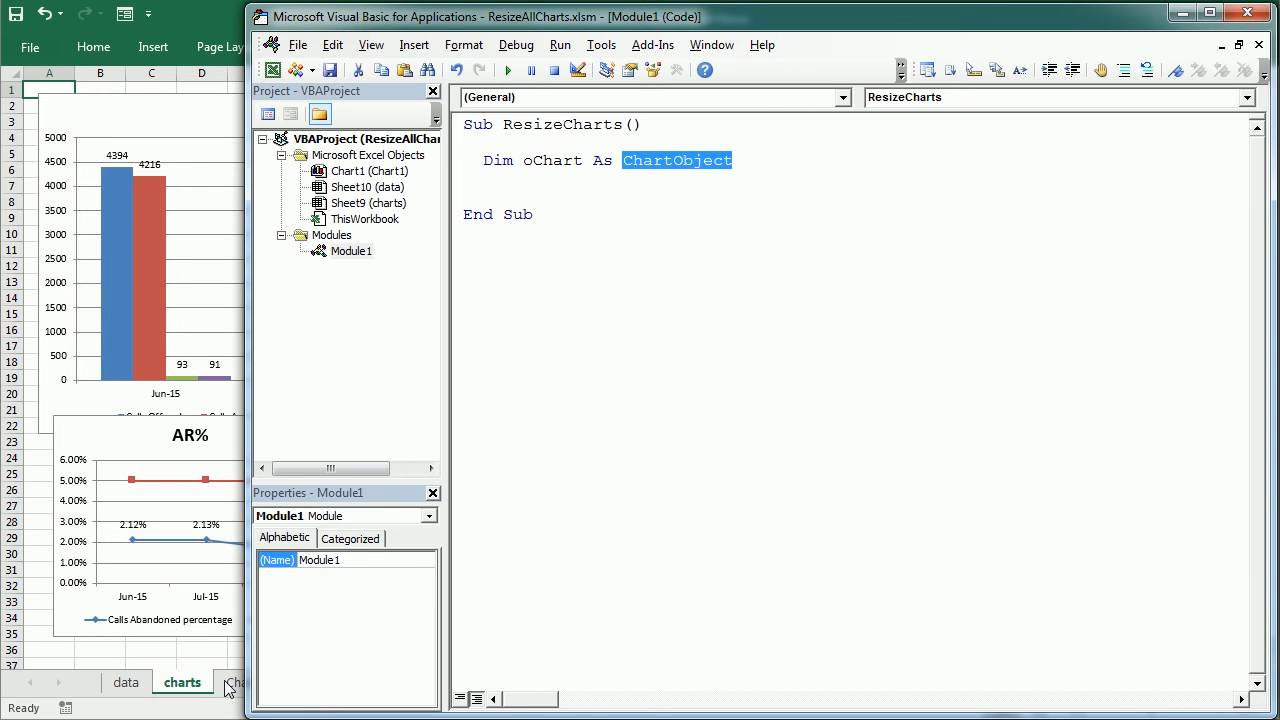
click(244, 682)
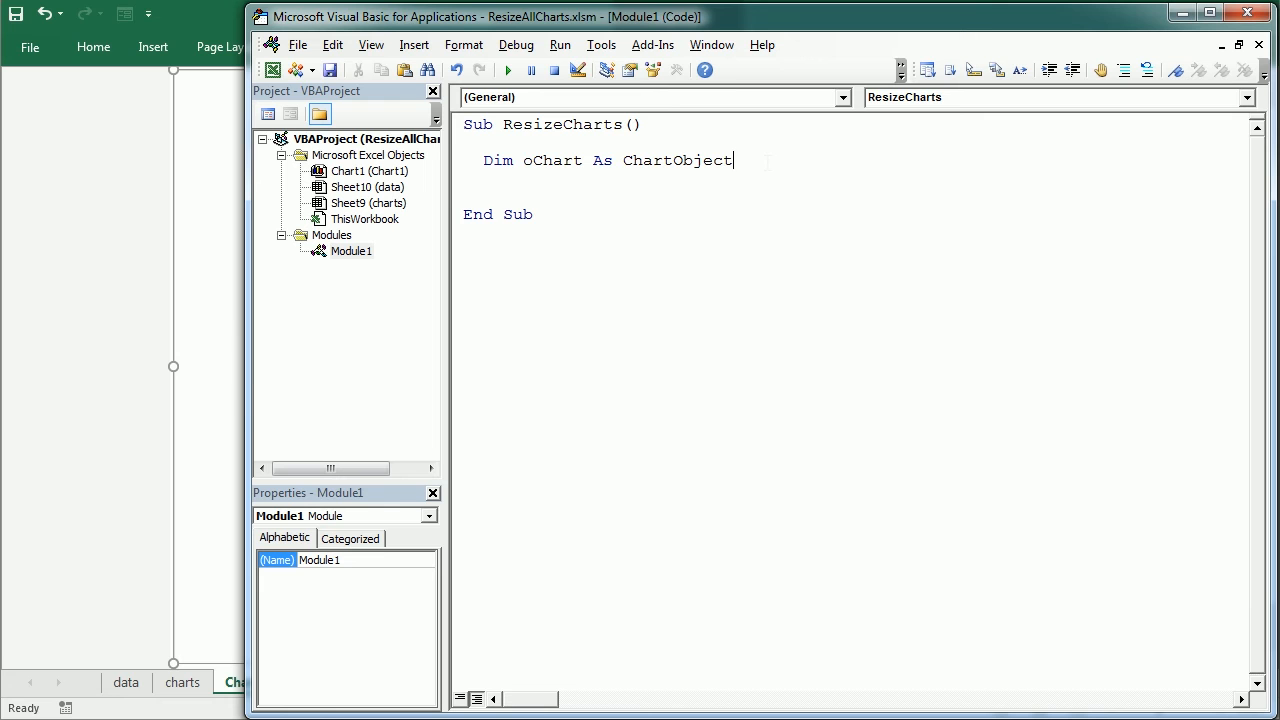
- Declare chartTop and chartLeft As Integer below oChart
text(dim)
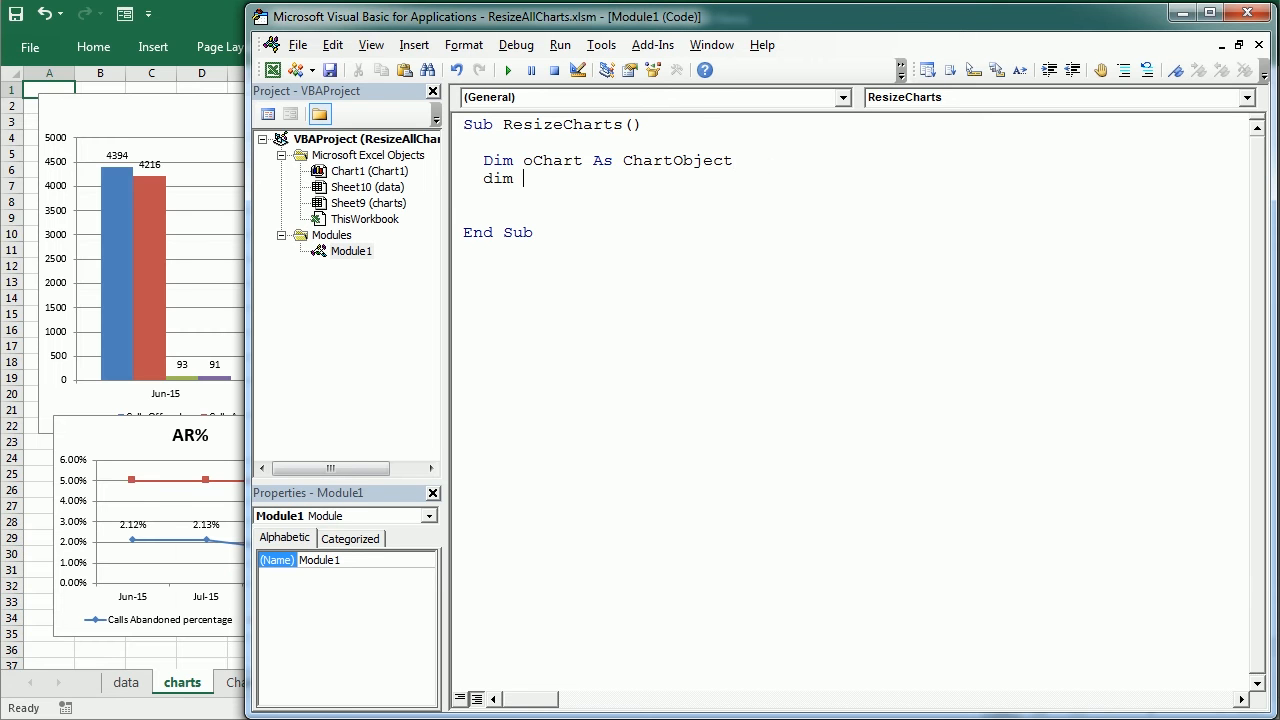
text(chartTop as Integer, c)
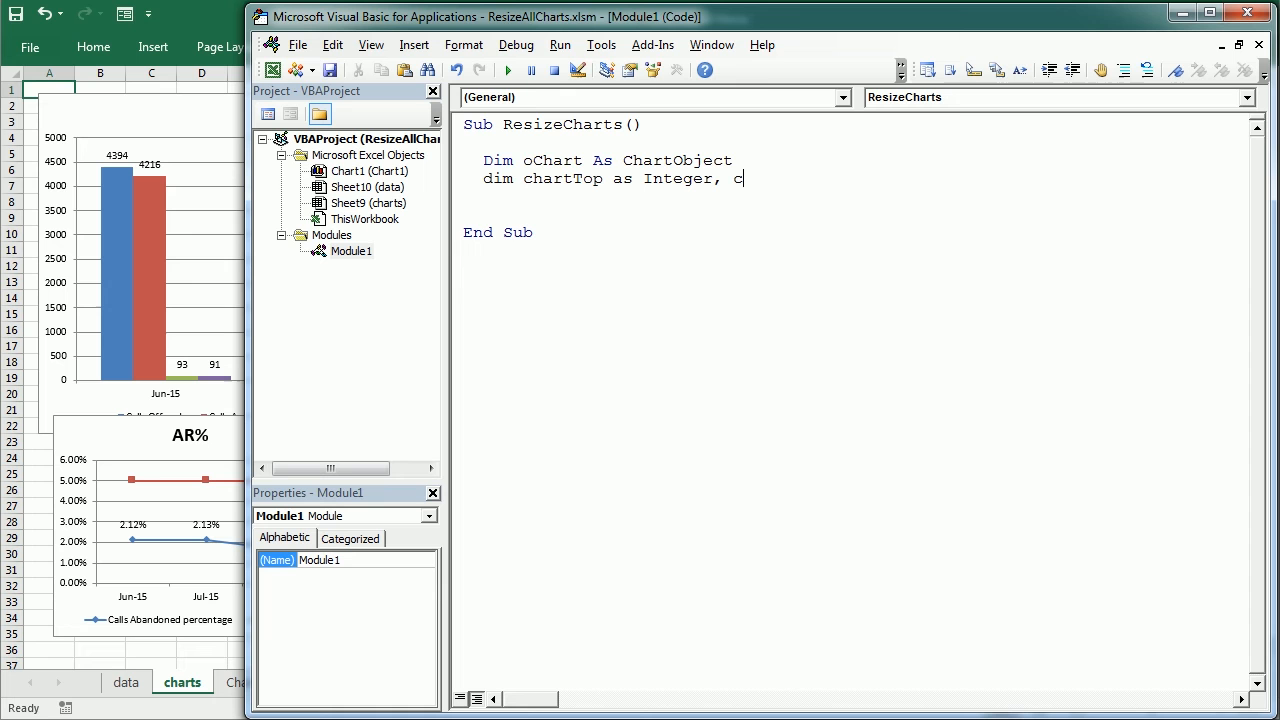
text(hartLeft As Integer)
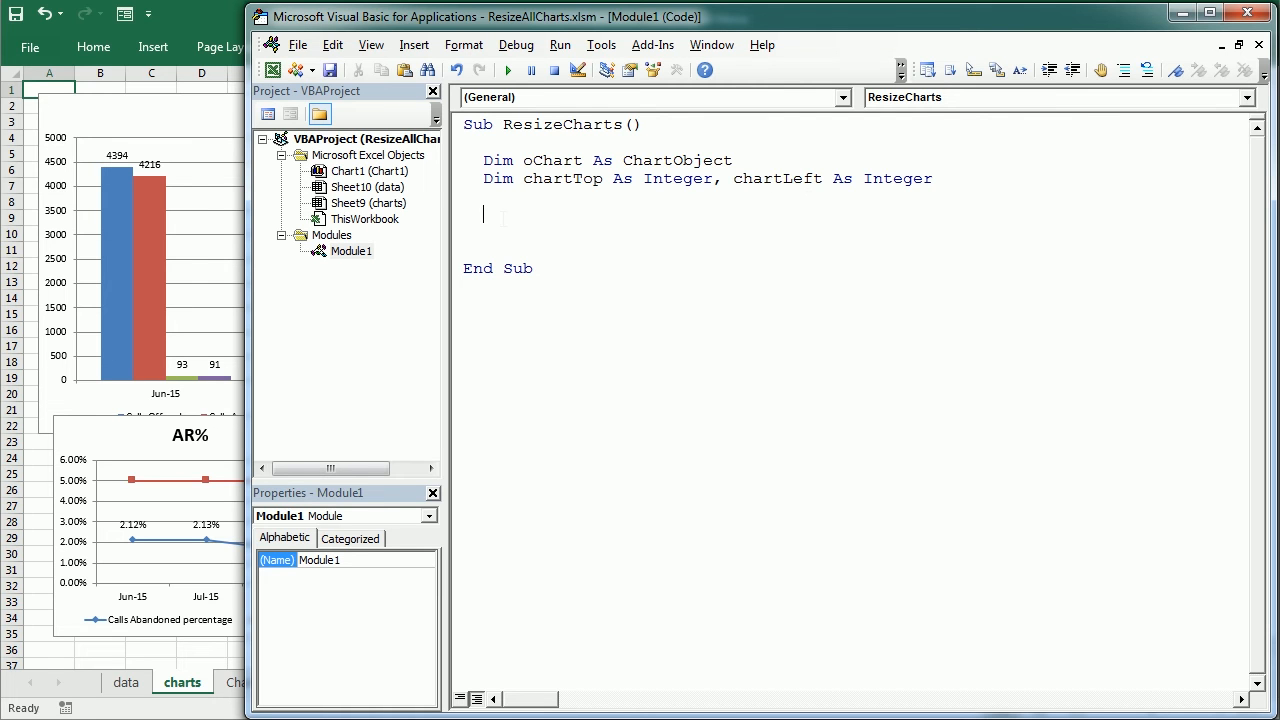
- Add the check If ActiveSheet.ChartObjects.Count > 0 Then under the declarations
text(if)
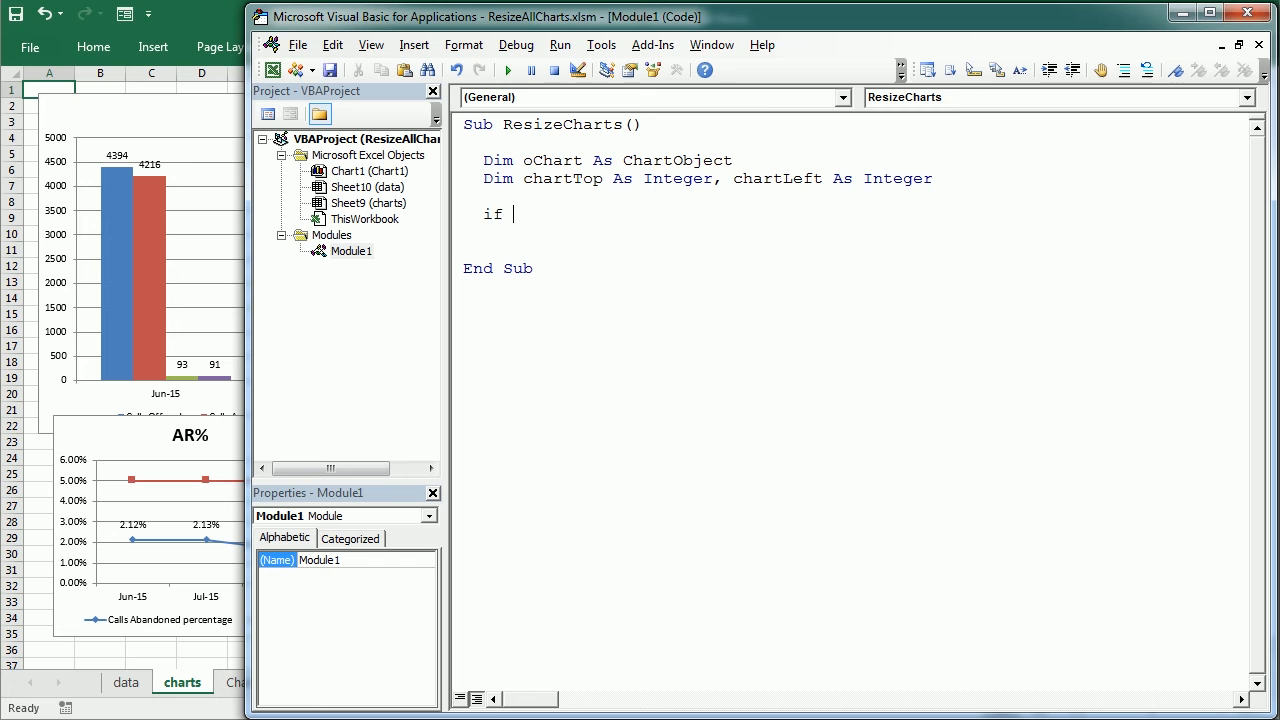
text(activesheet.)
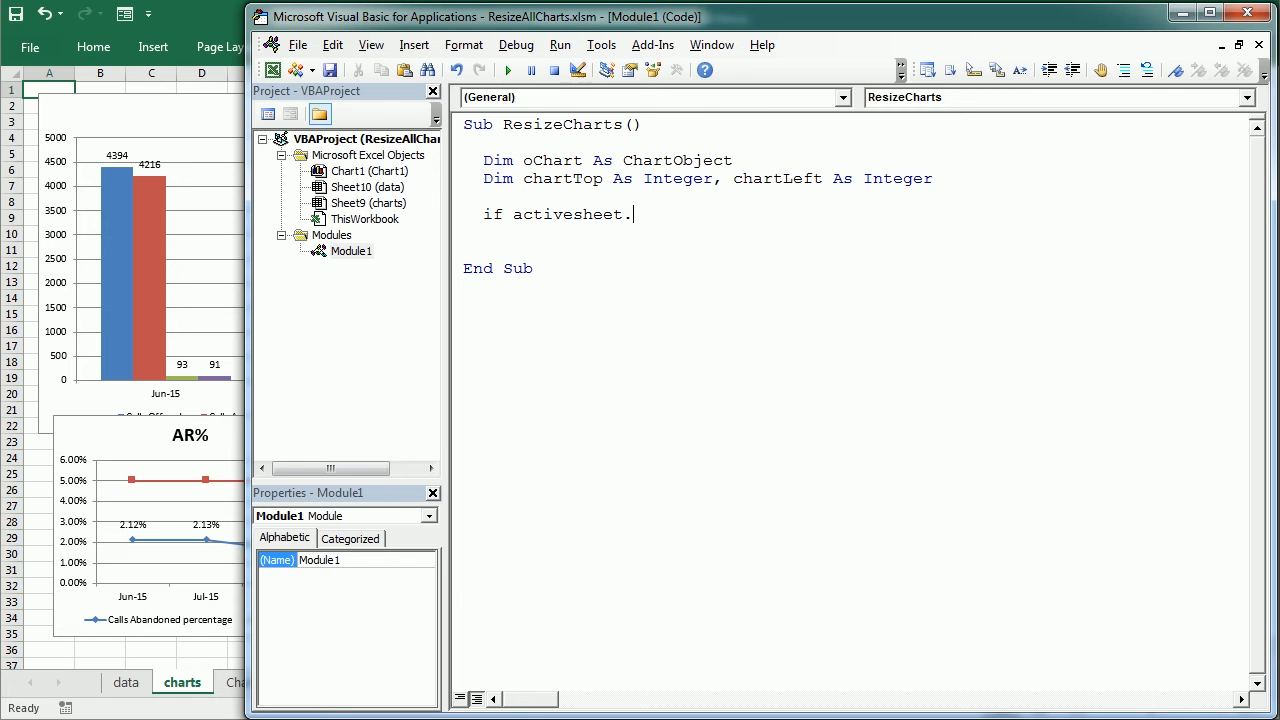
text(chartobjec)
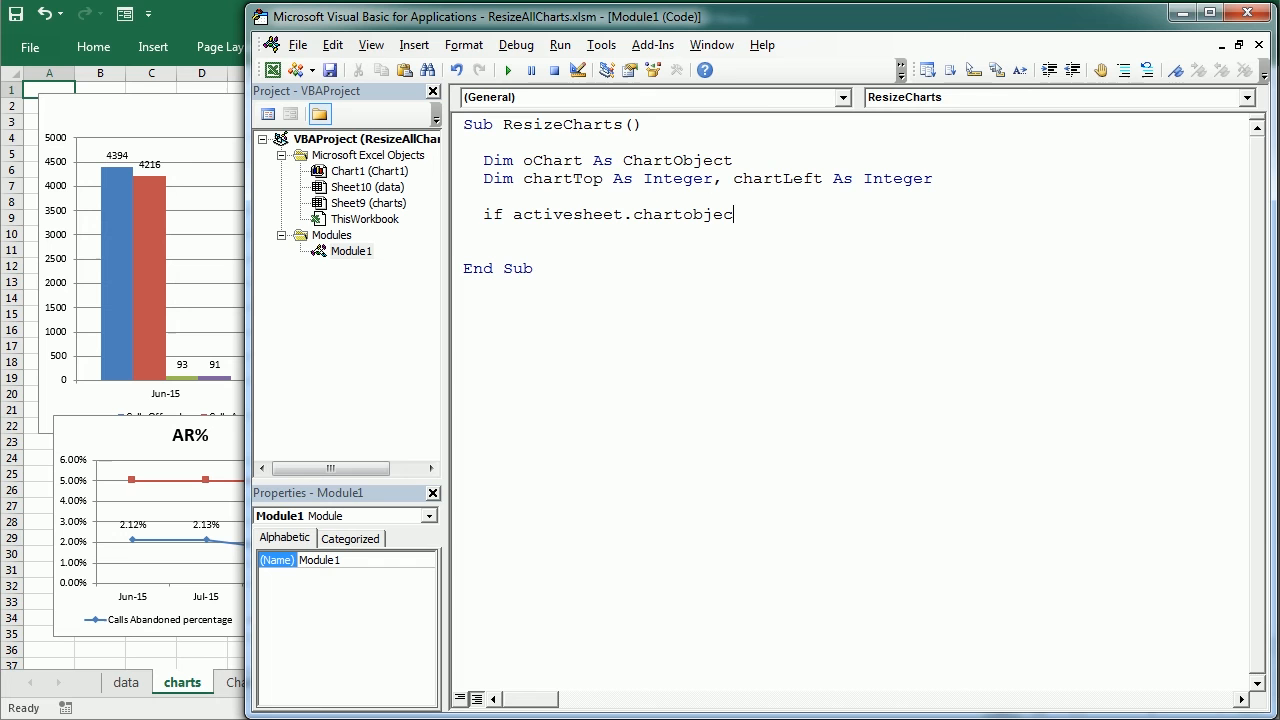
text(ts)
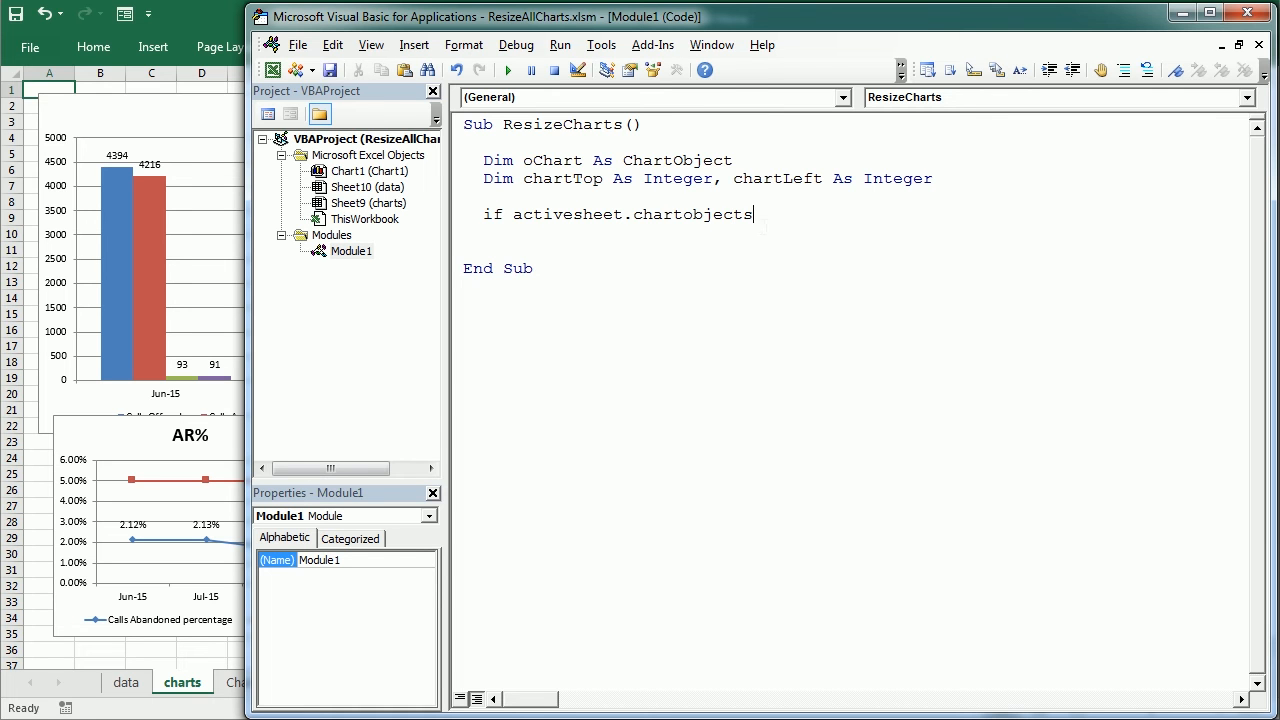
mouse_move(196, 144)
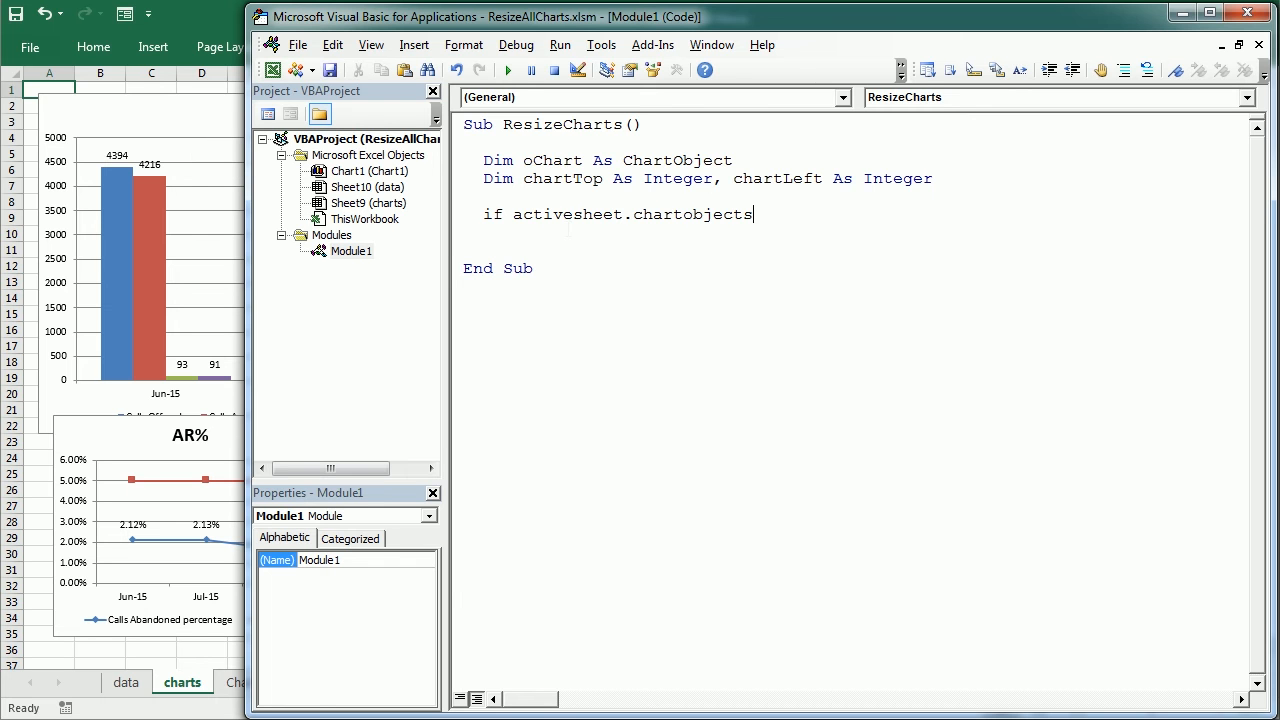
text(.)
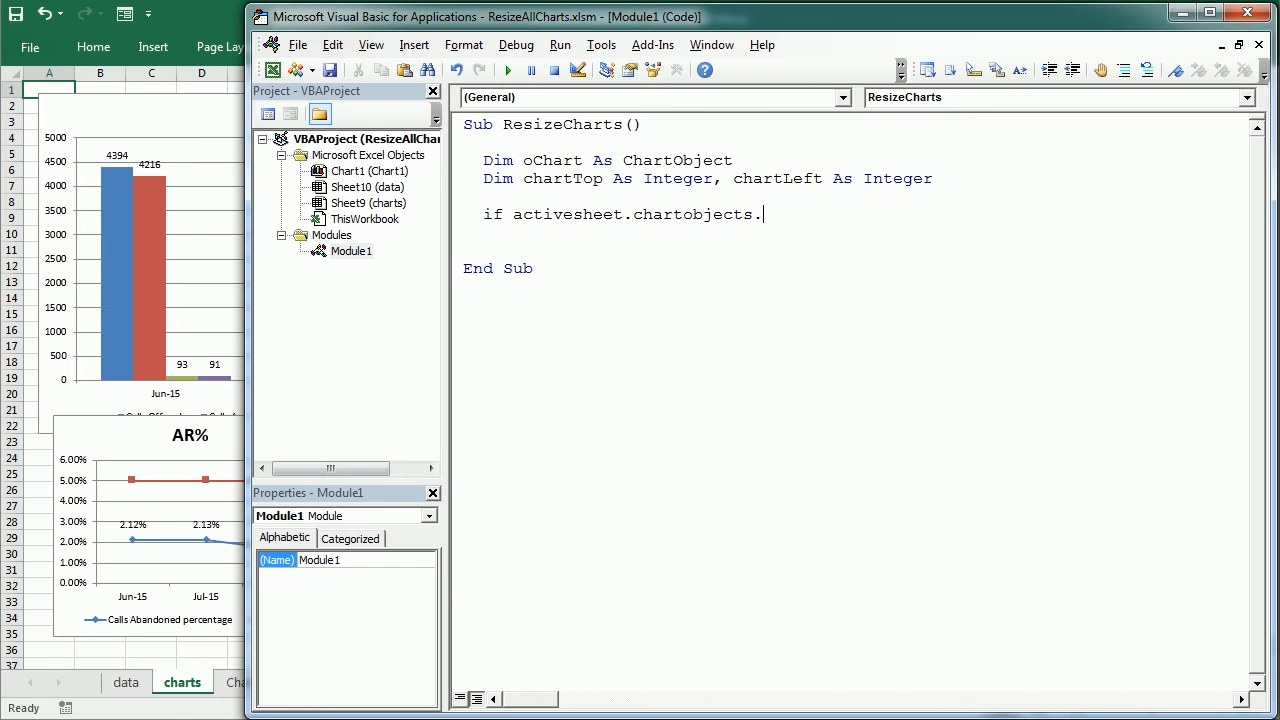
text(count>)
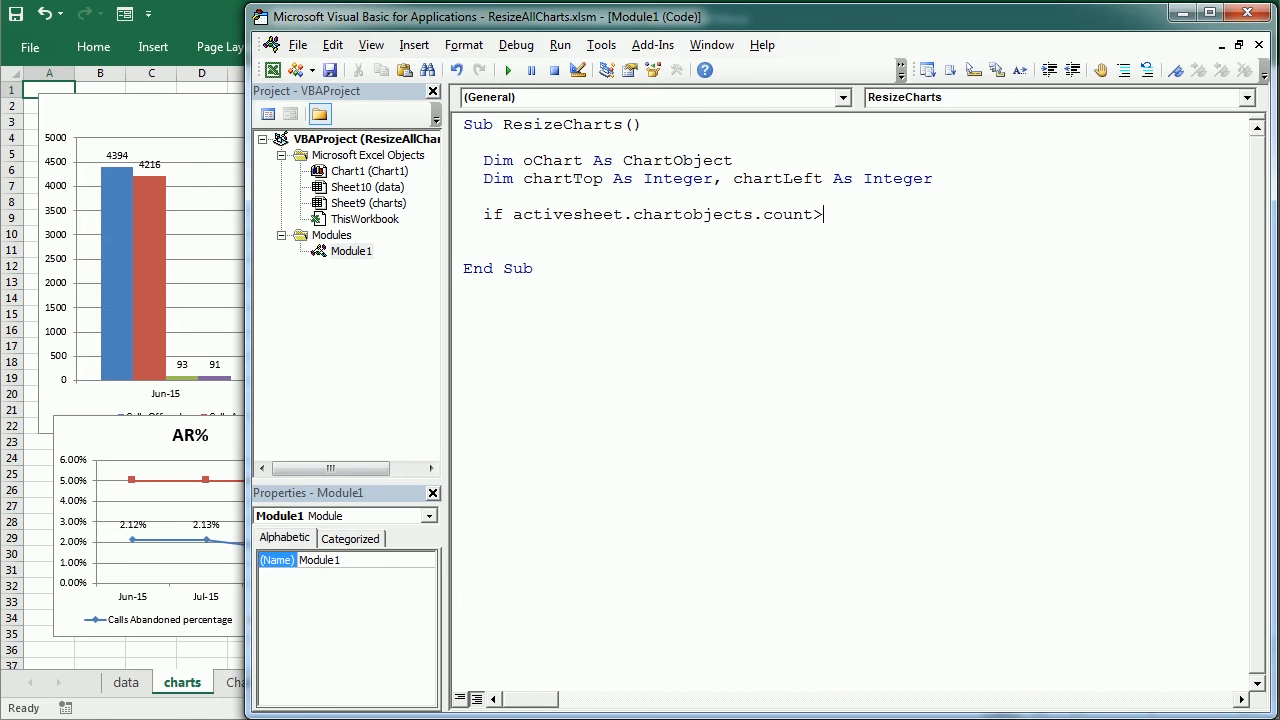
text(0)
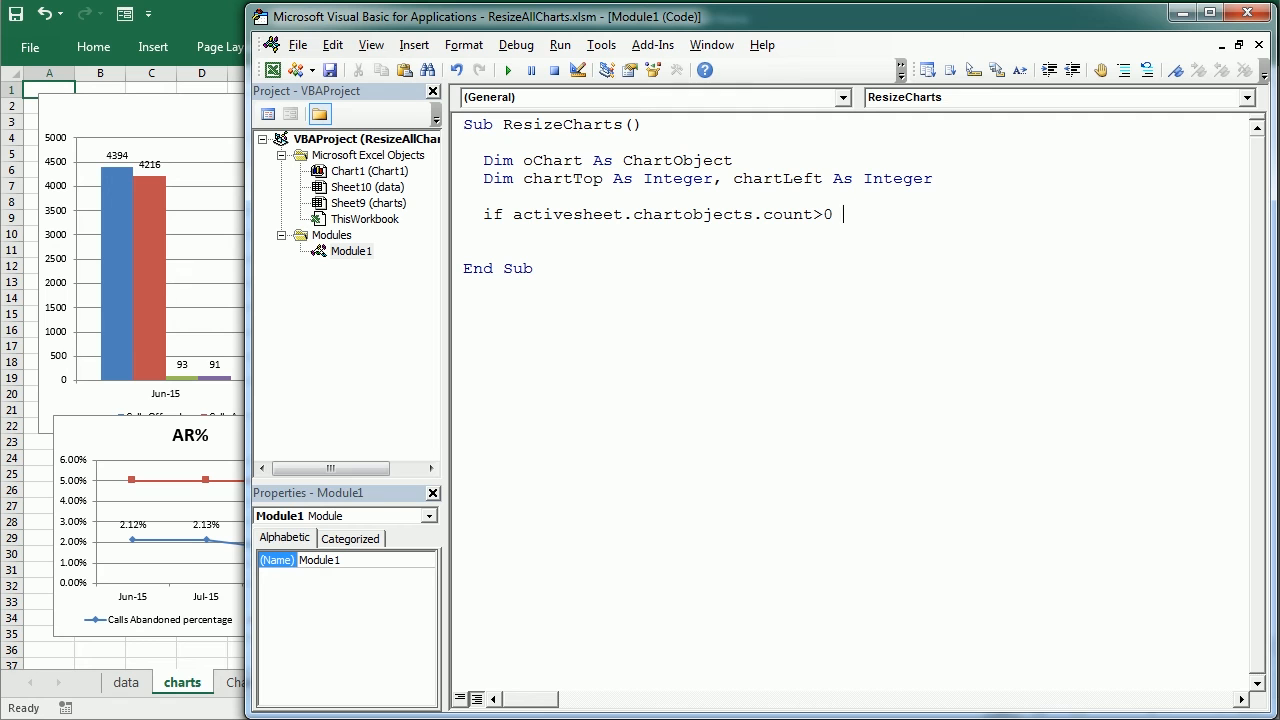
text(then)
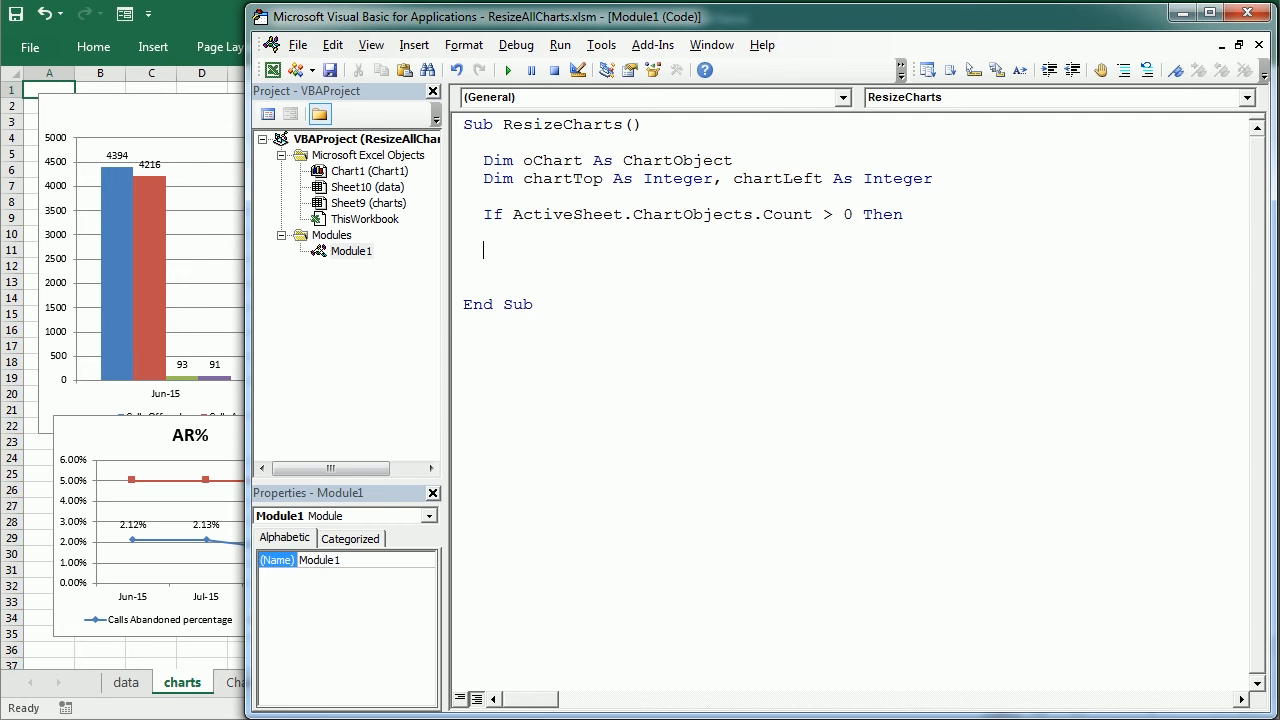
- Start a For Each oChart In ActiveSheet.ChartObjects loop
text(for)
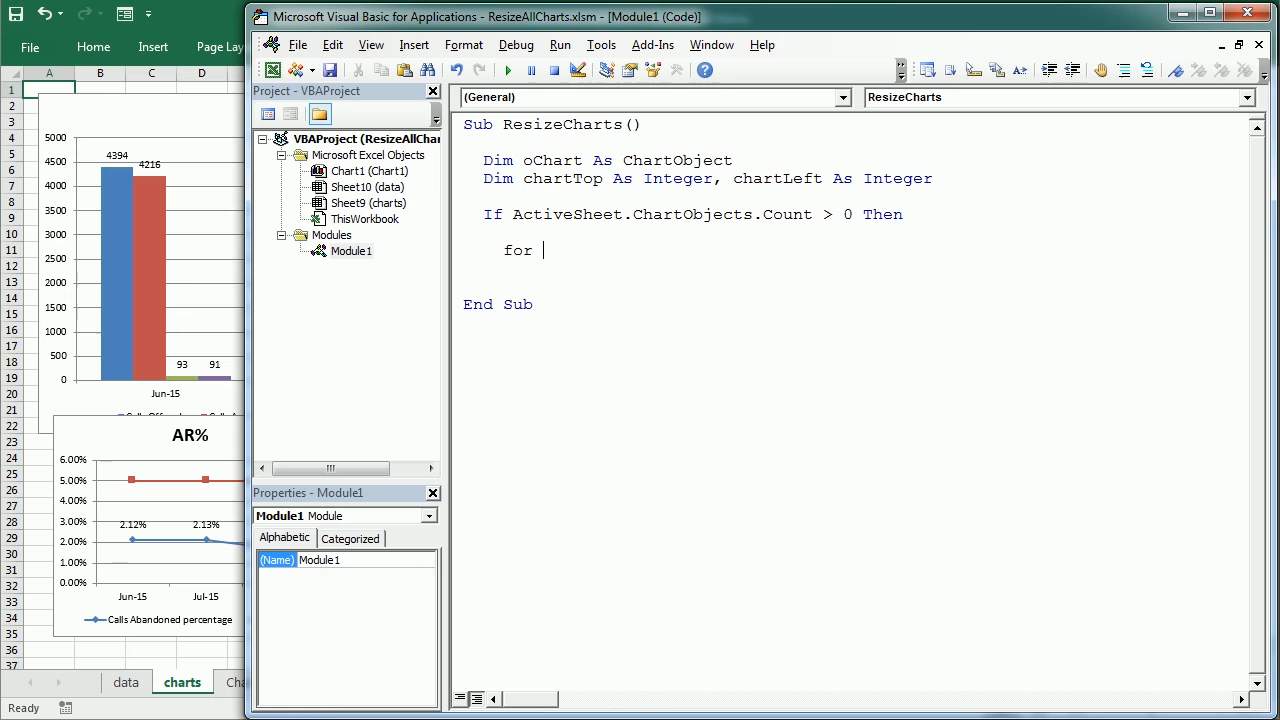
text(each oC)
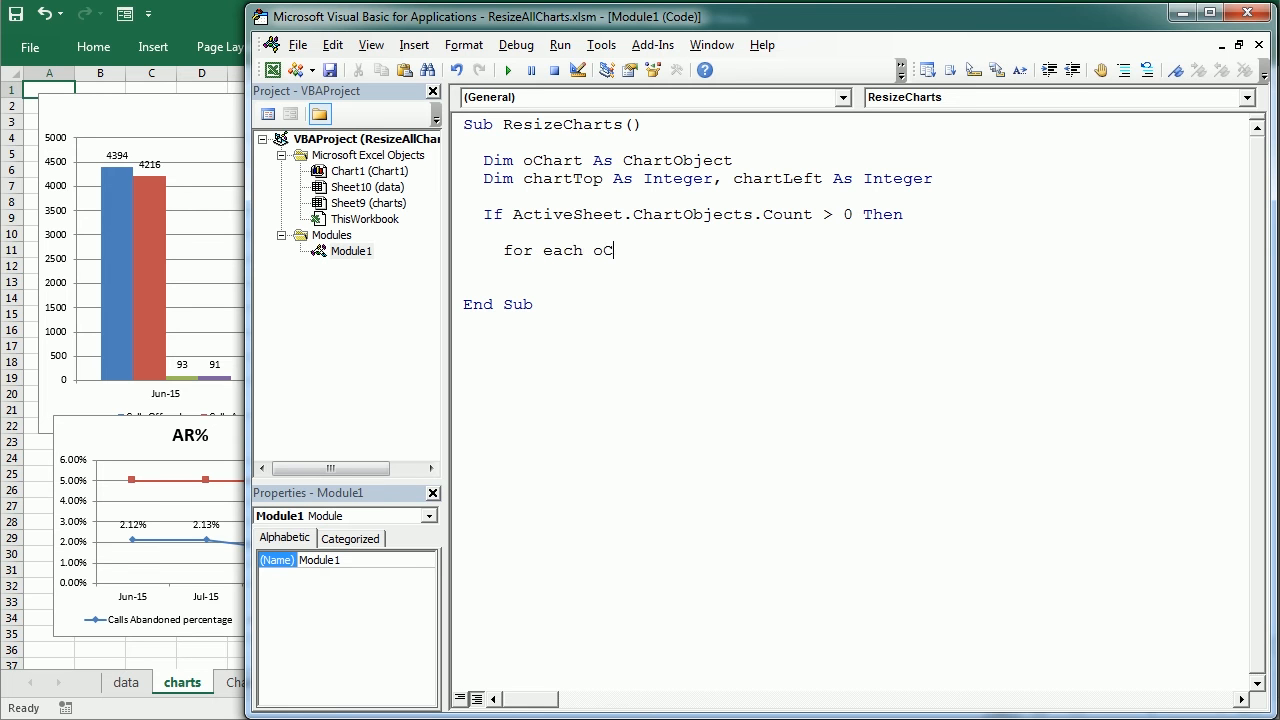
text(hart)
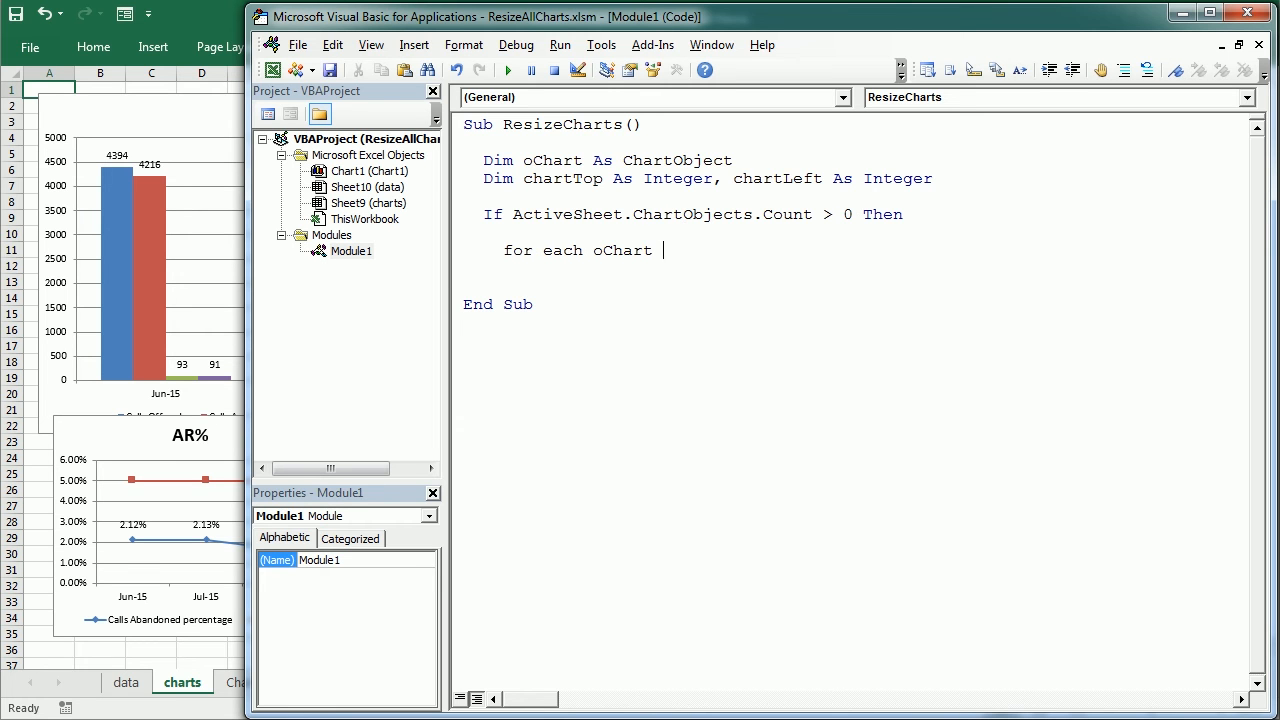
text(in actives)
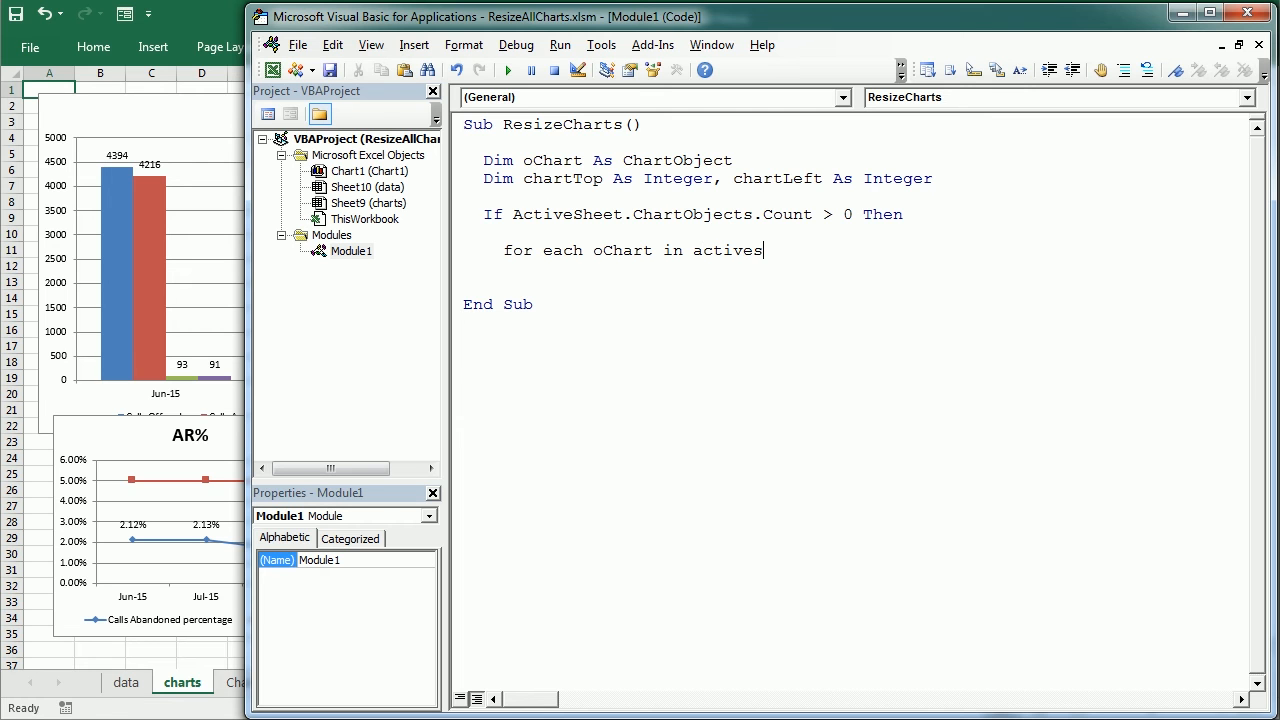
text(heet.chart)
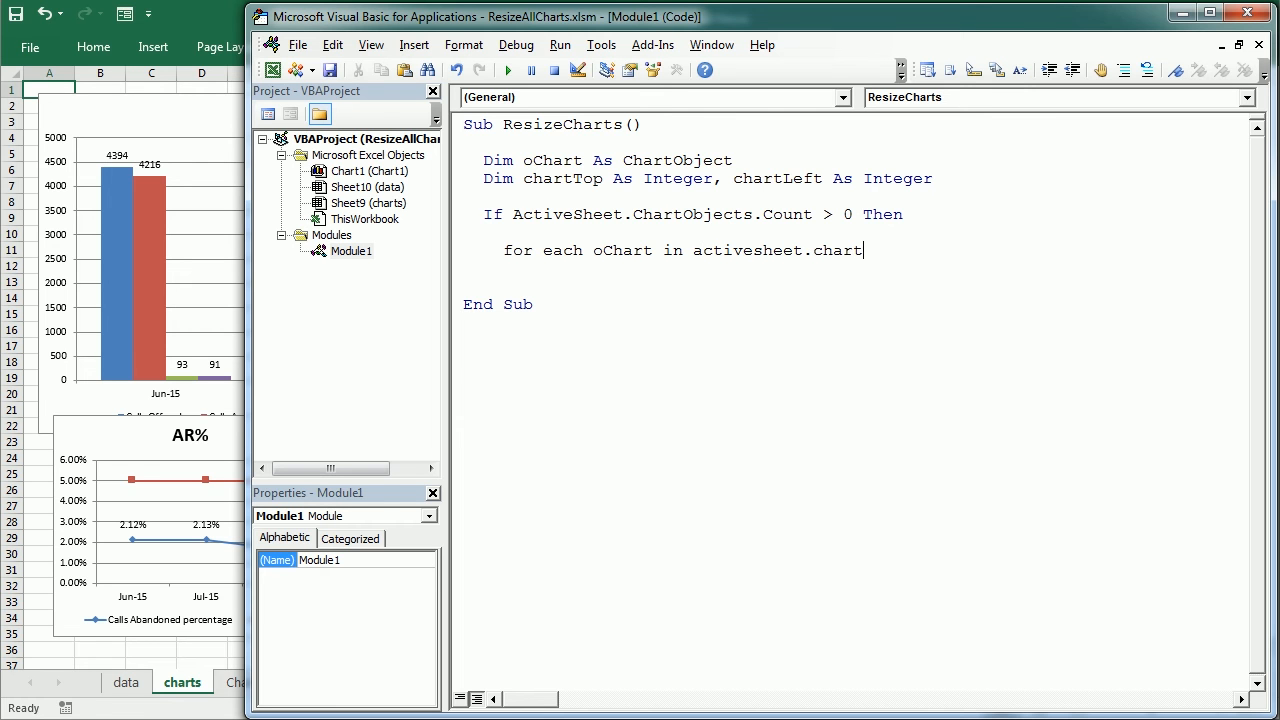
text(objects)
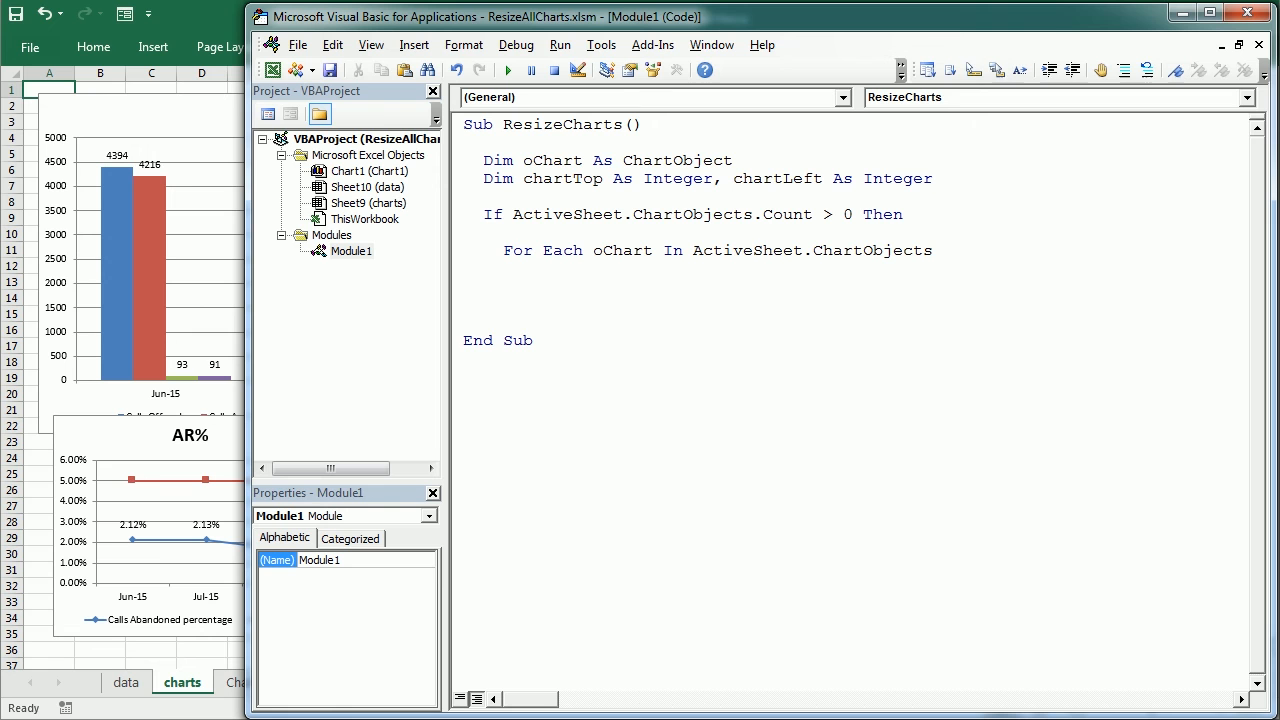
click(522, 286)
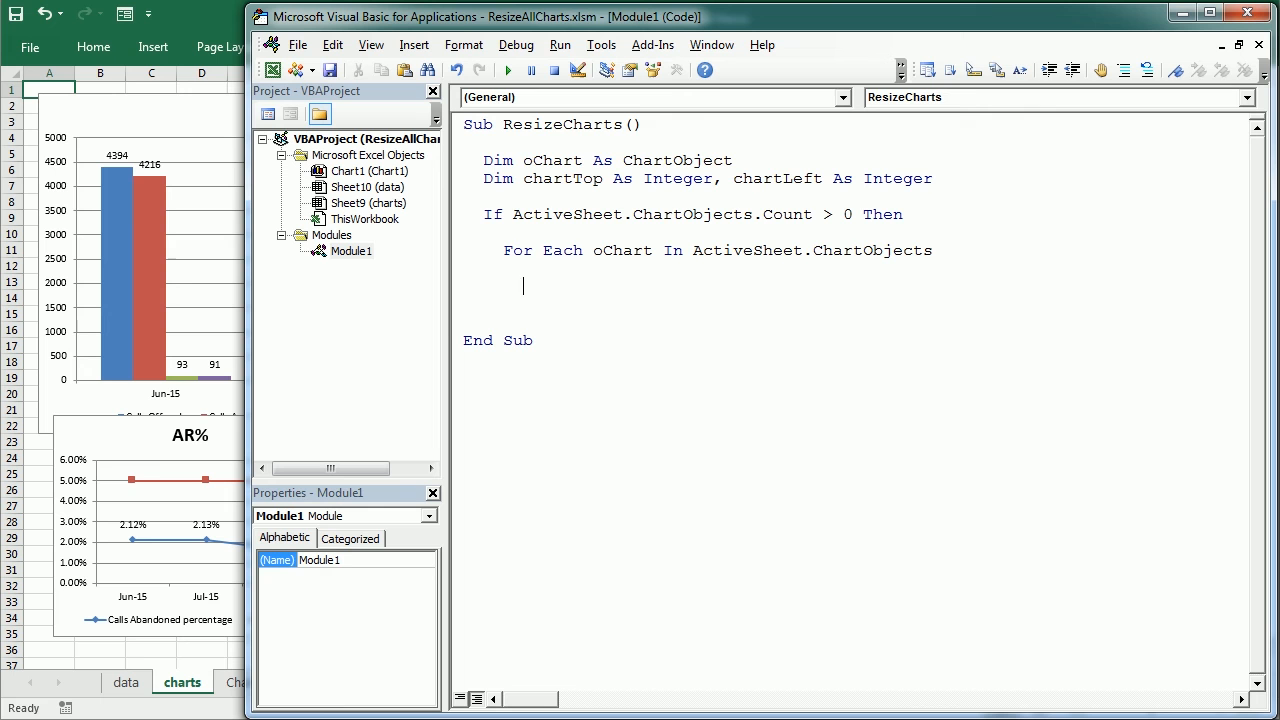
- Inside the loop set oChart.Width = 400, Height = 250, Top = 0 and Left = 0
text(oChart.width)
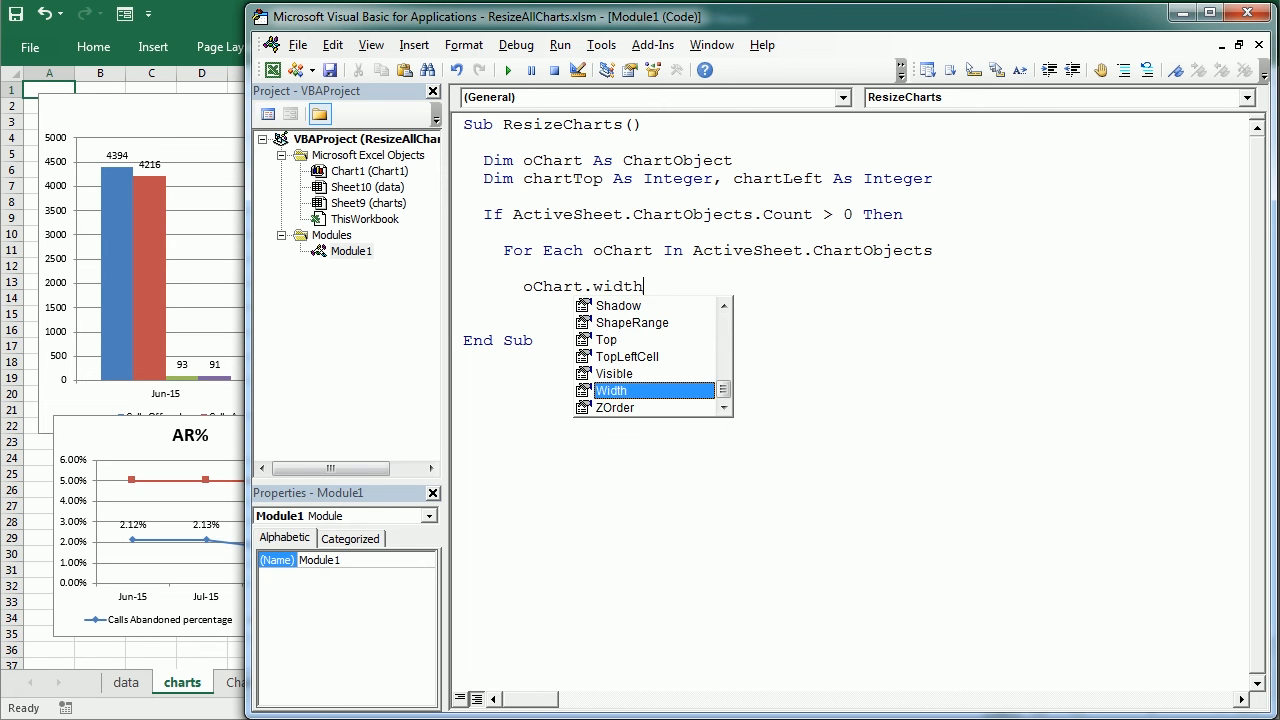
text(=)
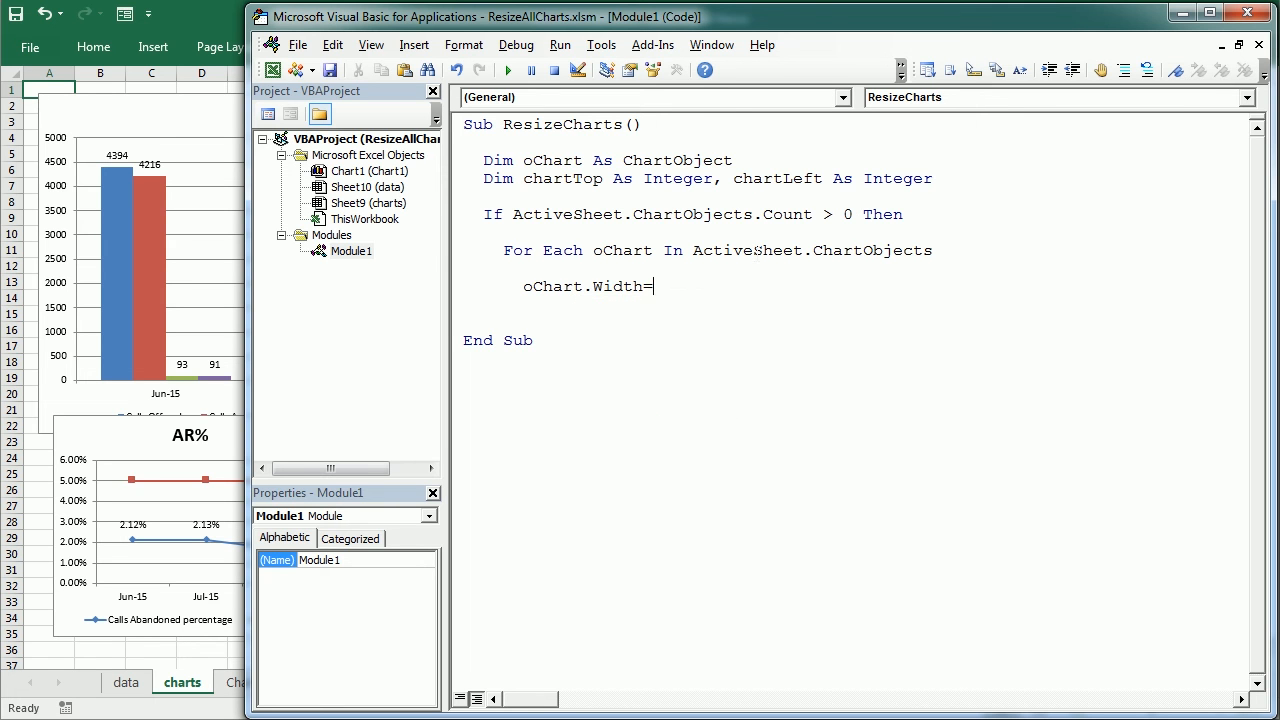
text(400)
text(oChart)
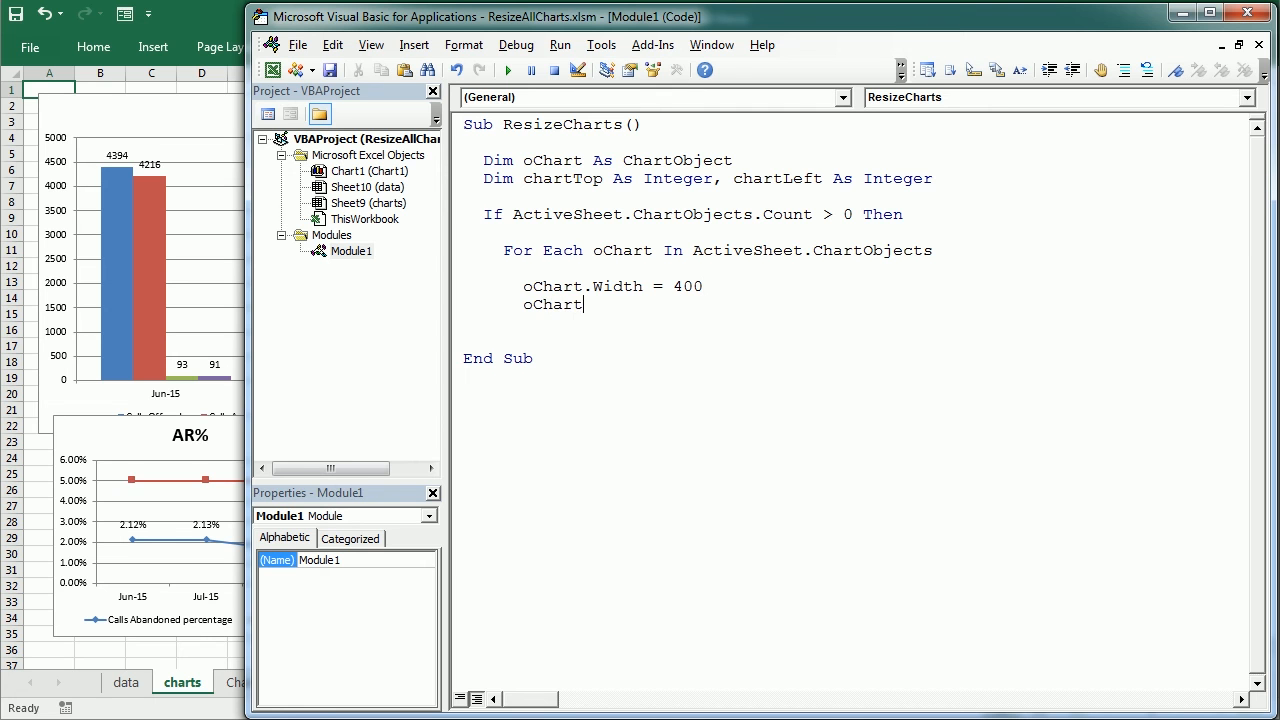
text(.hei)
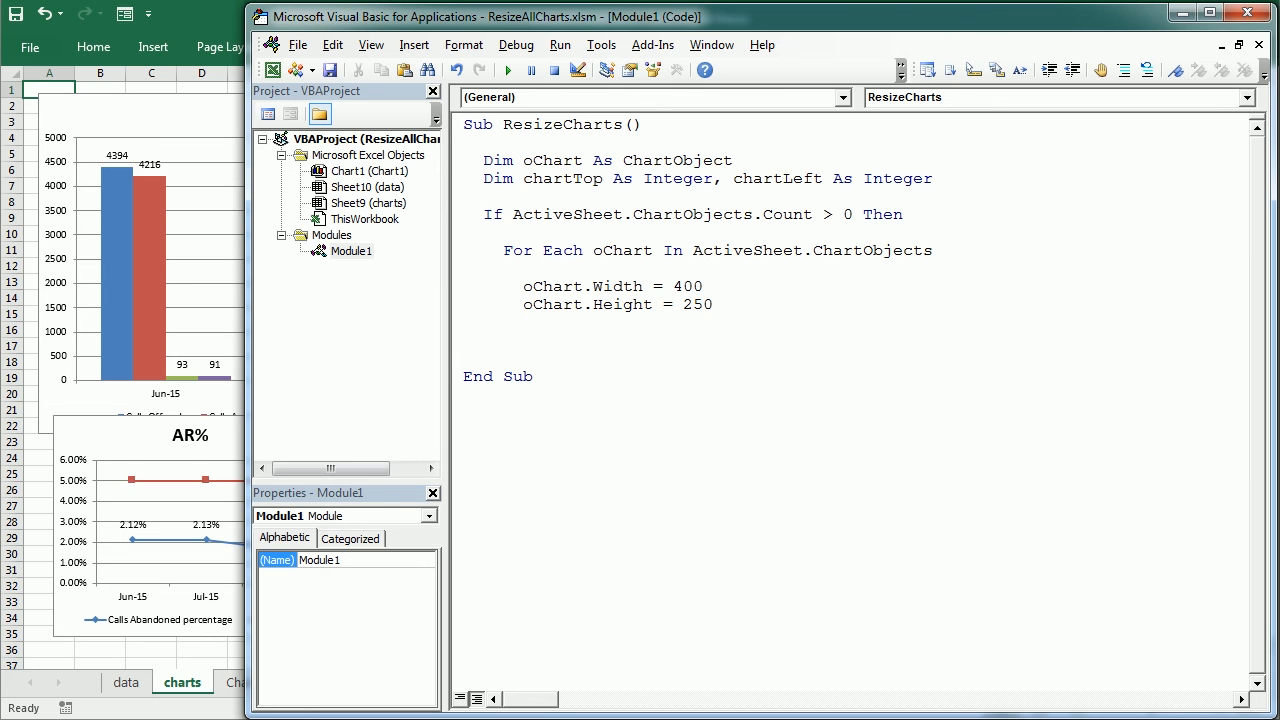
text(oChart)
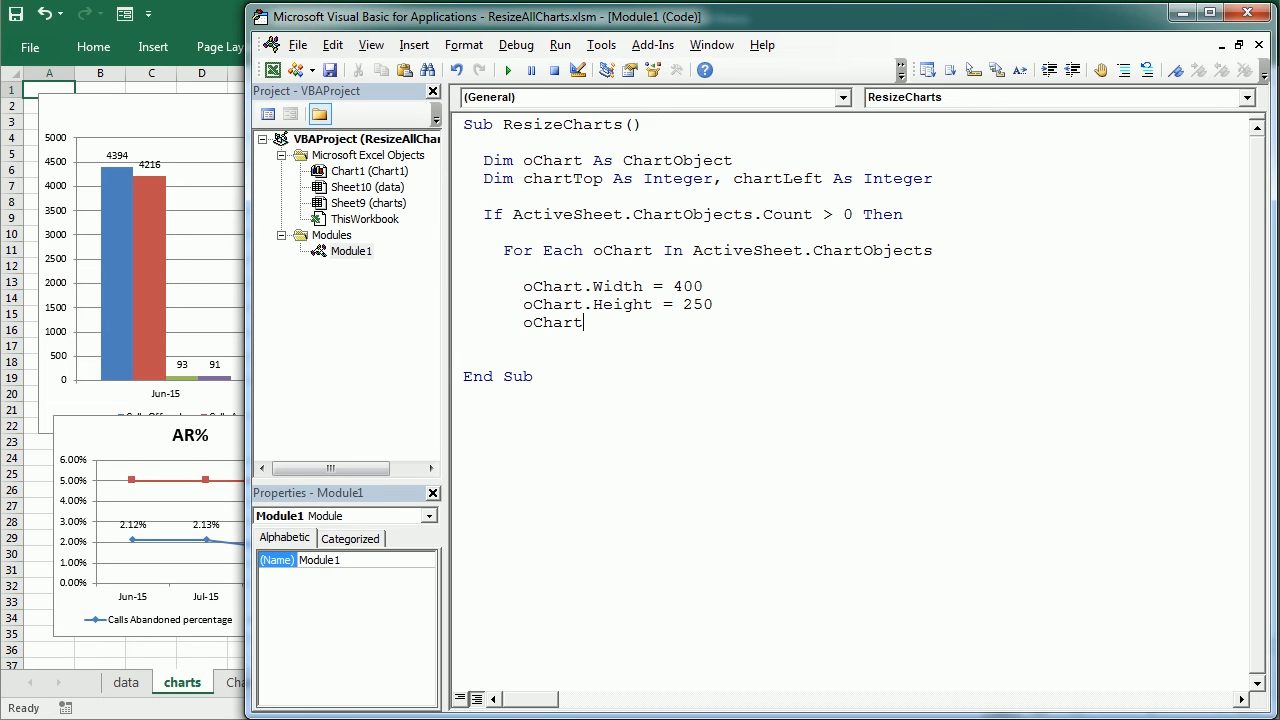
text(.t)
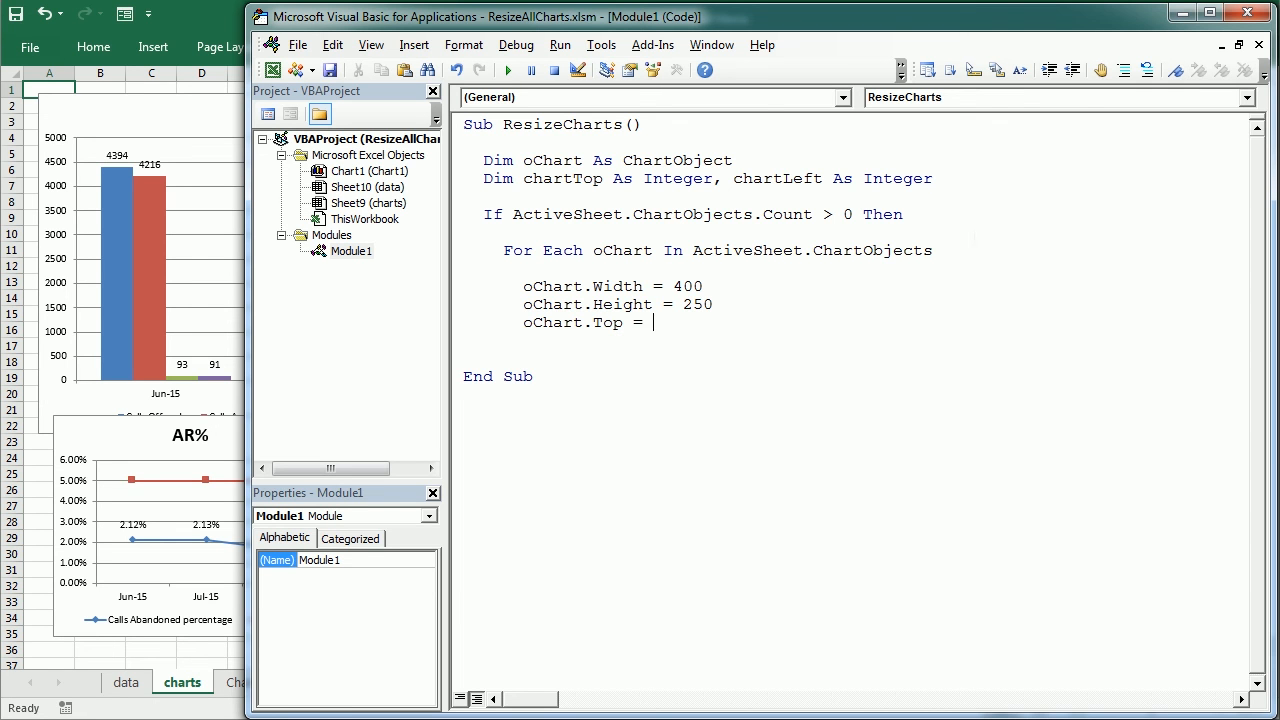
text(0)
text(oChart.left)
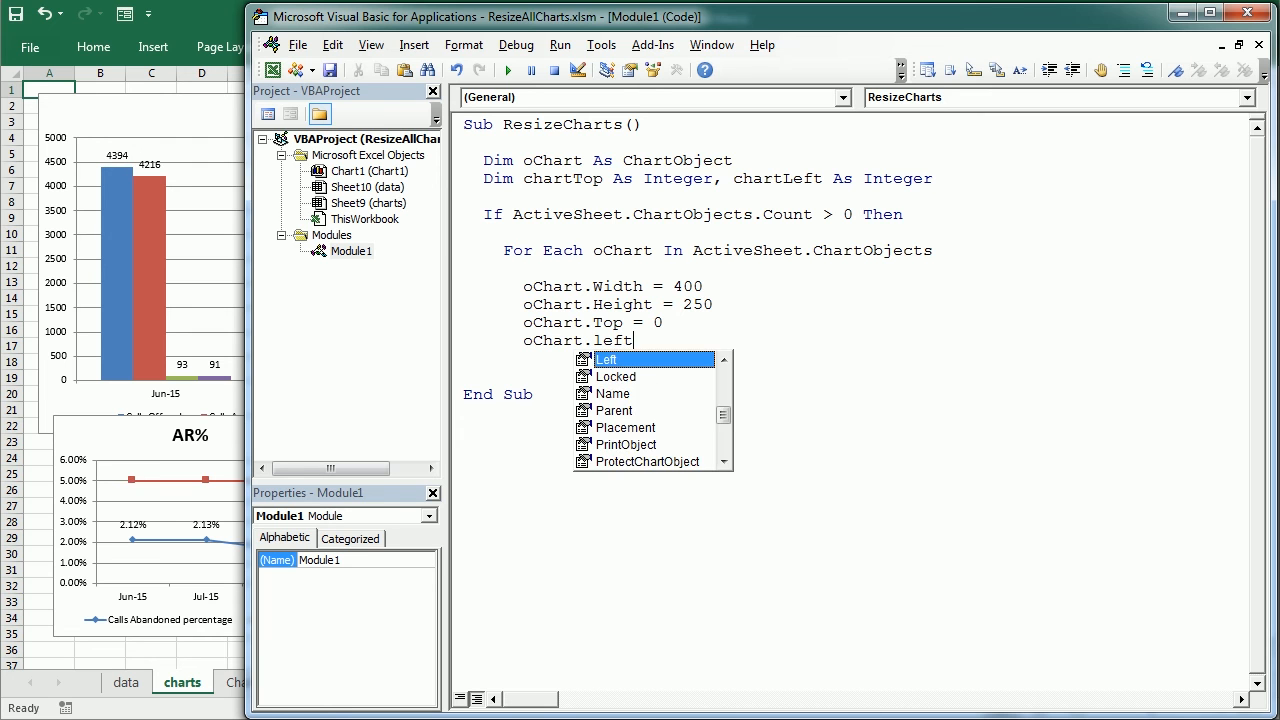
text(=0)
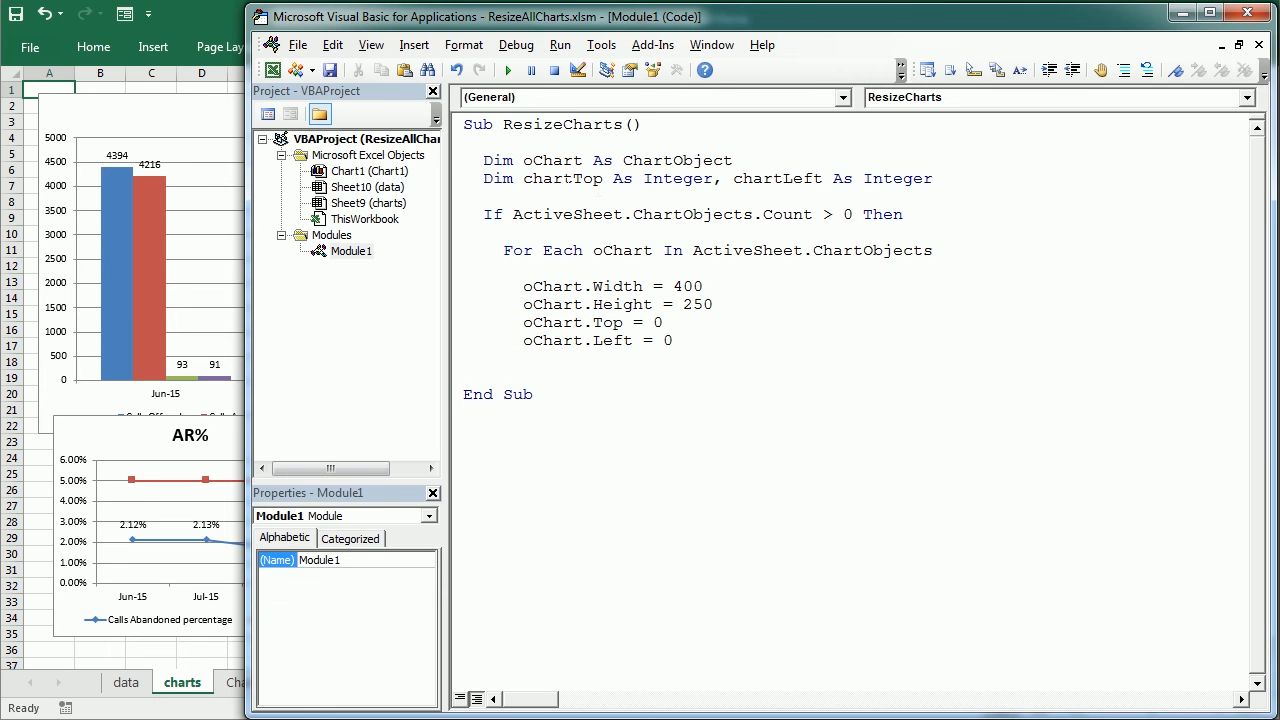
- Make Left use chartLeft and initialise chartTop = 0: chartLeft = 0 before the loop
double_click(562, 178)
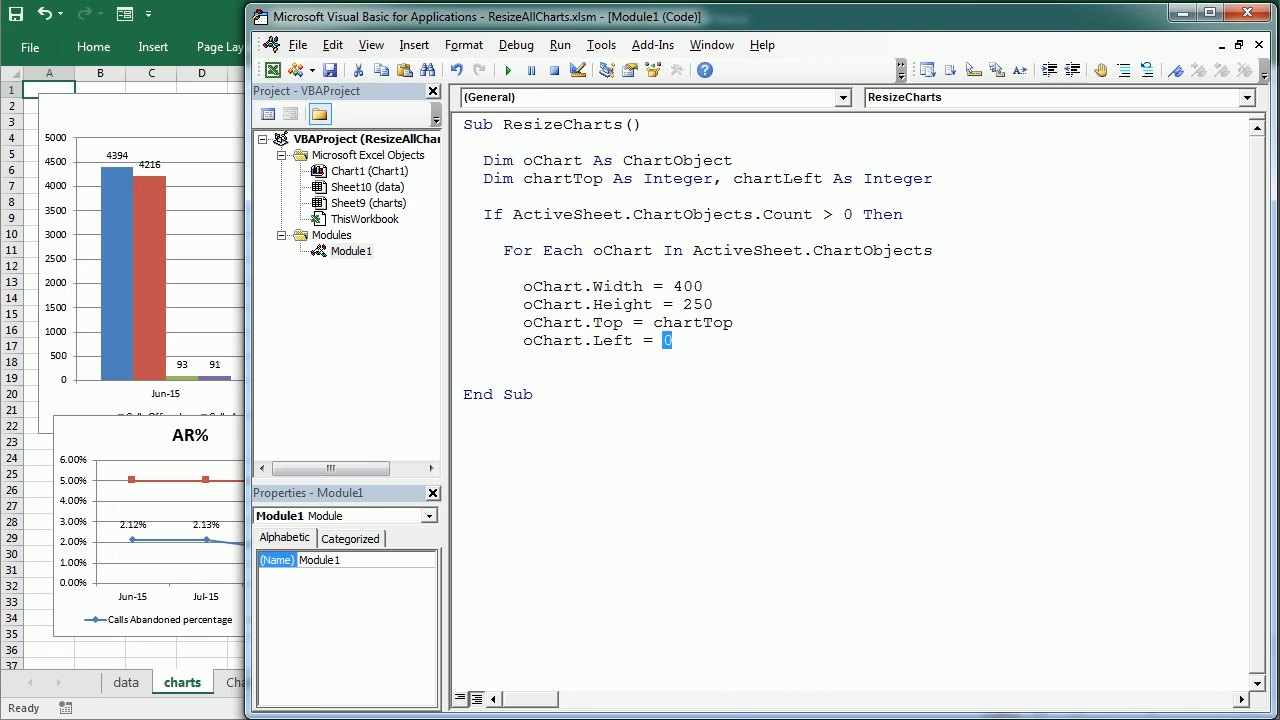
text(chartLeft)
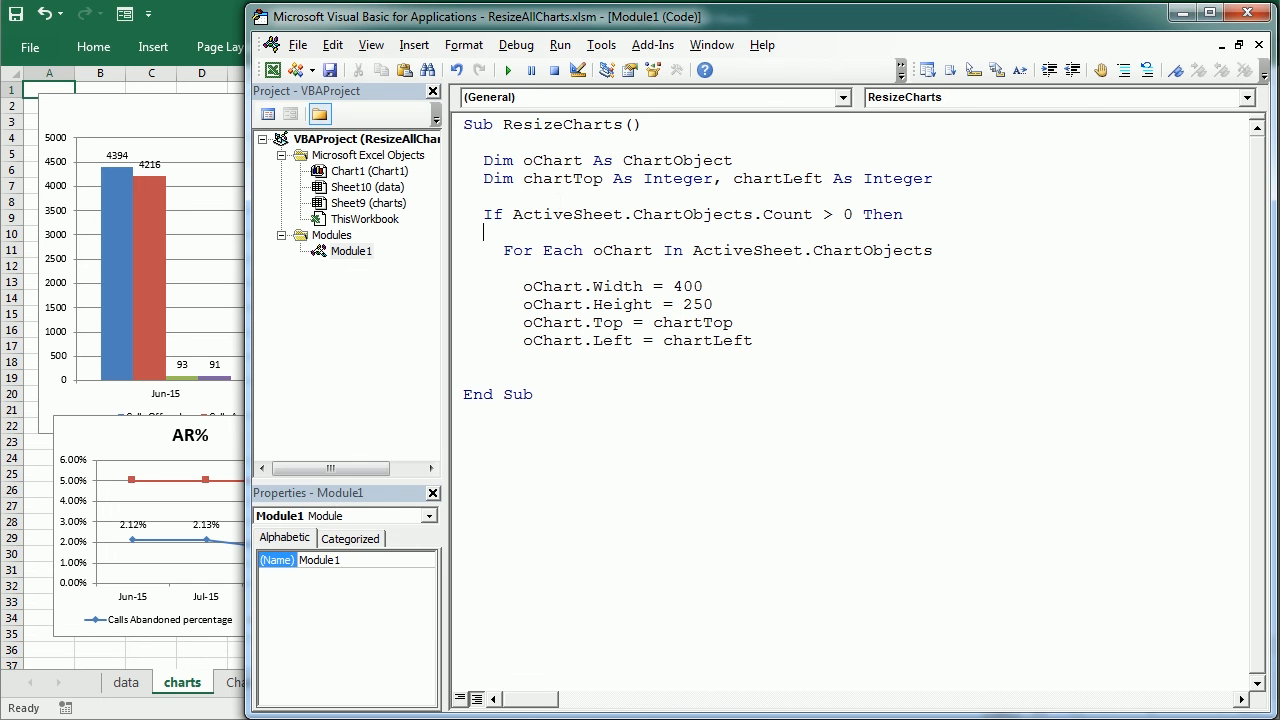
double_click(562, 178)
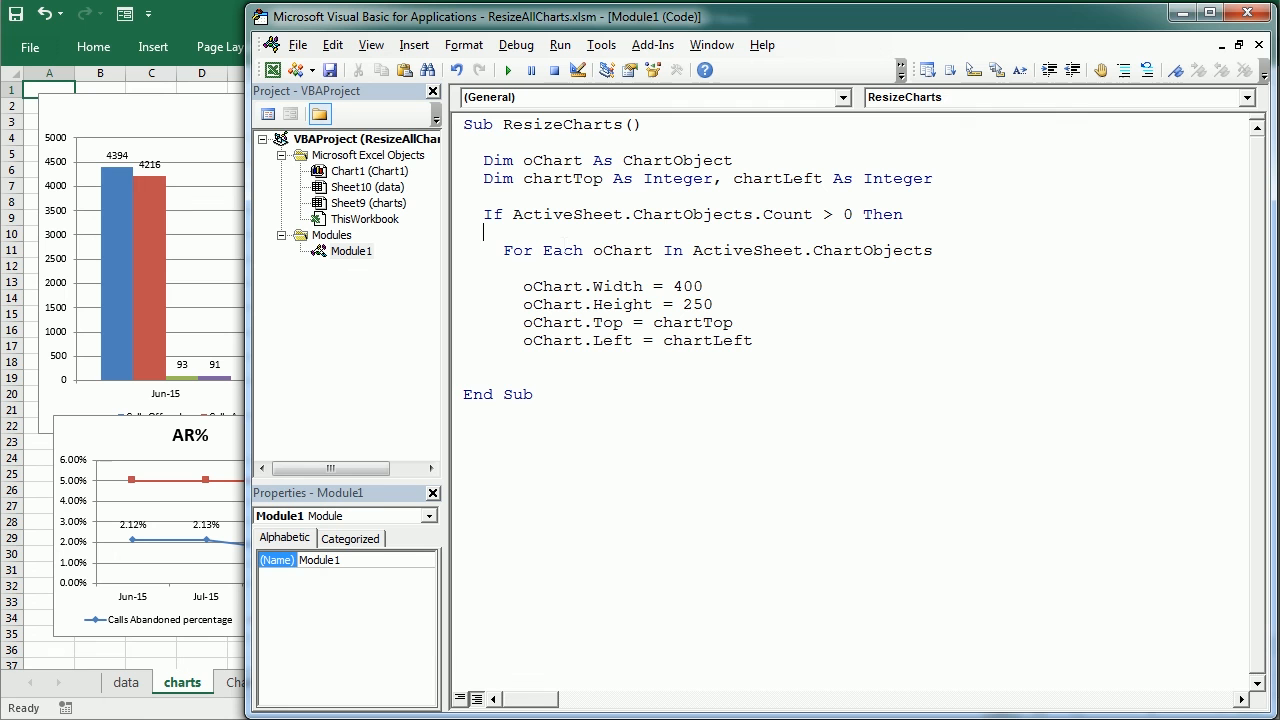
text(chartTop)
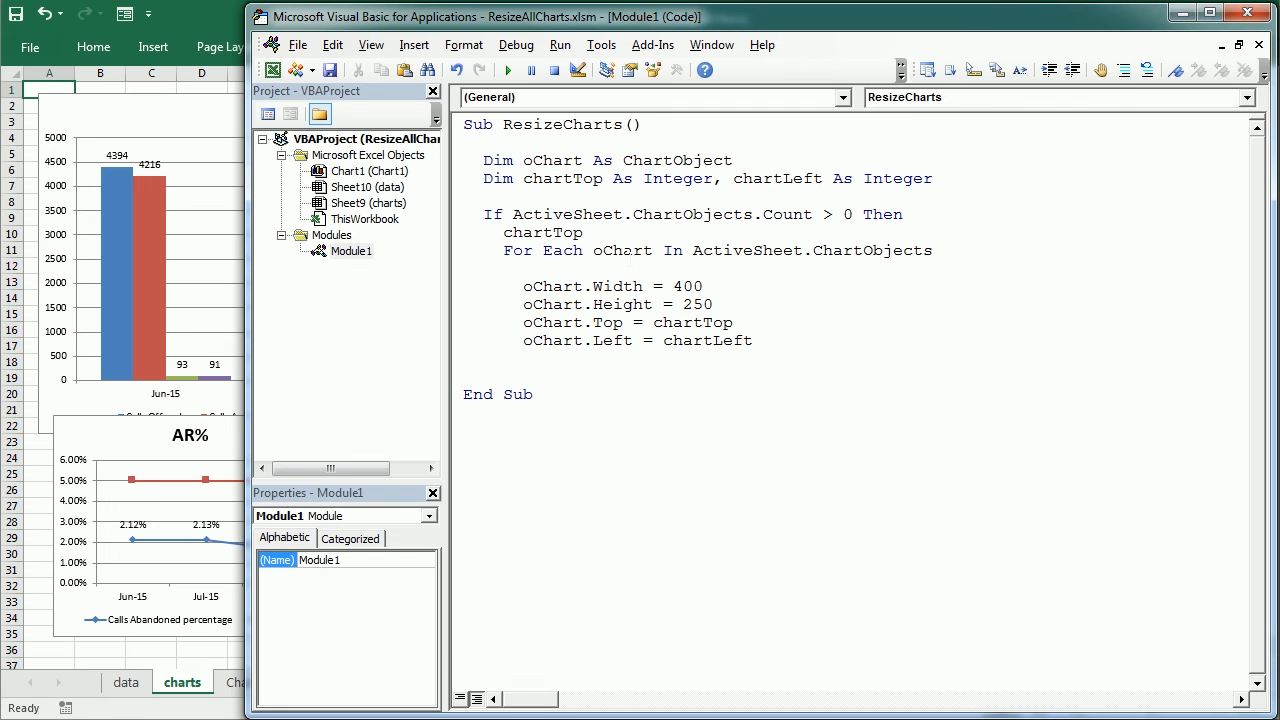
text(=0:char)
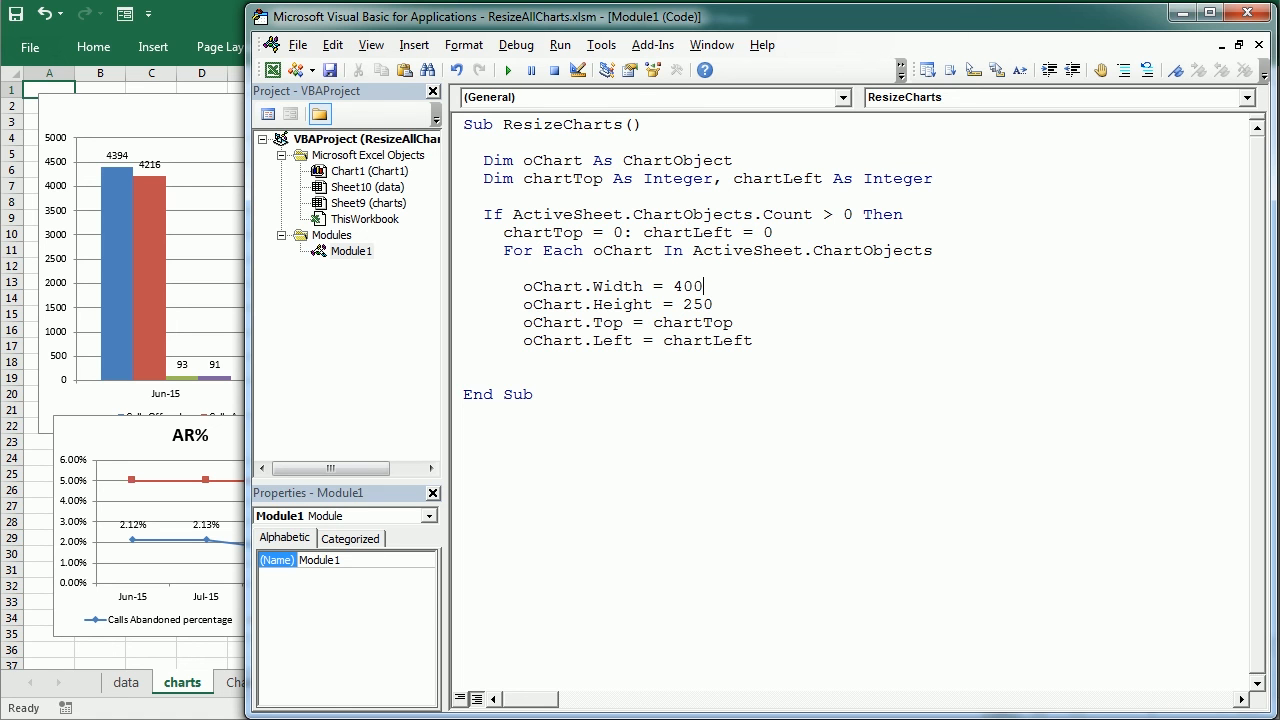
- Increment chartTop by 50 and chartLeft by 100 within the loop
text(chartTop=chart)
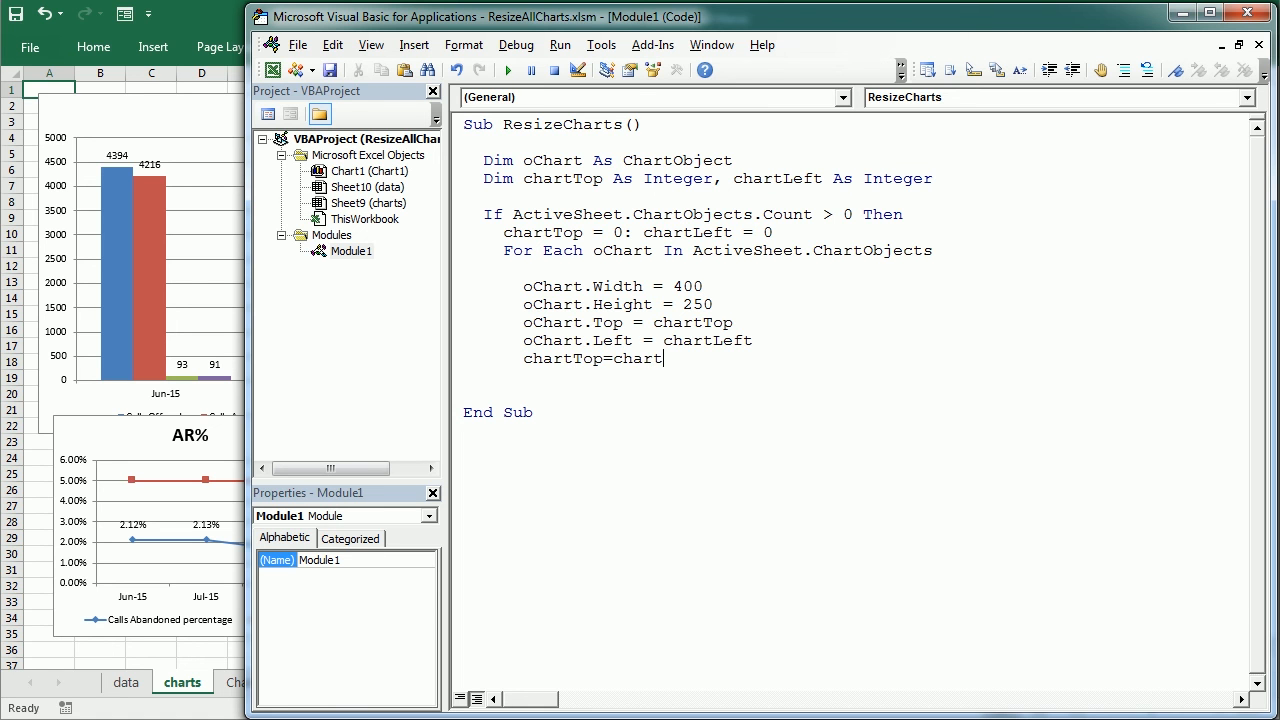
text(Top+)
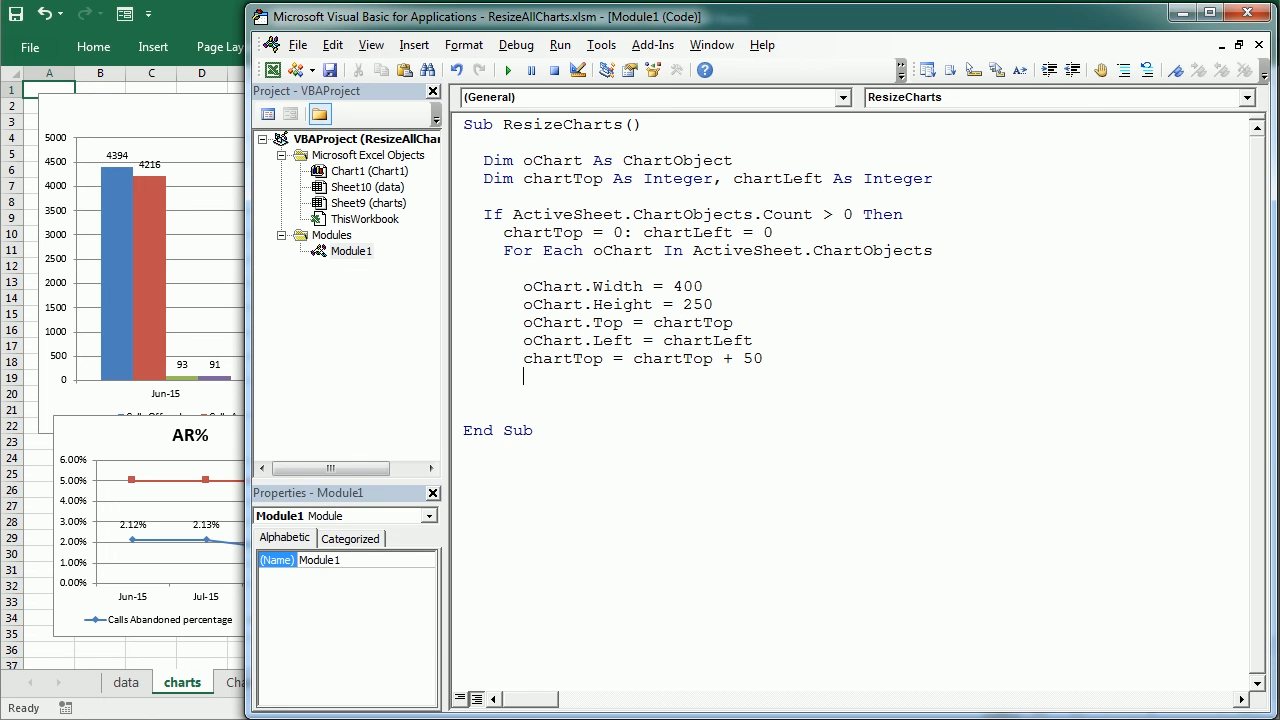
text(chartLeft=)
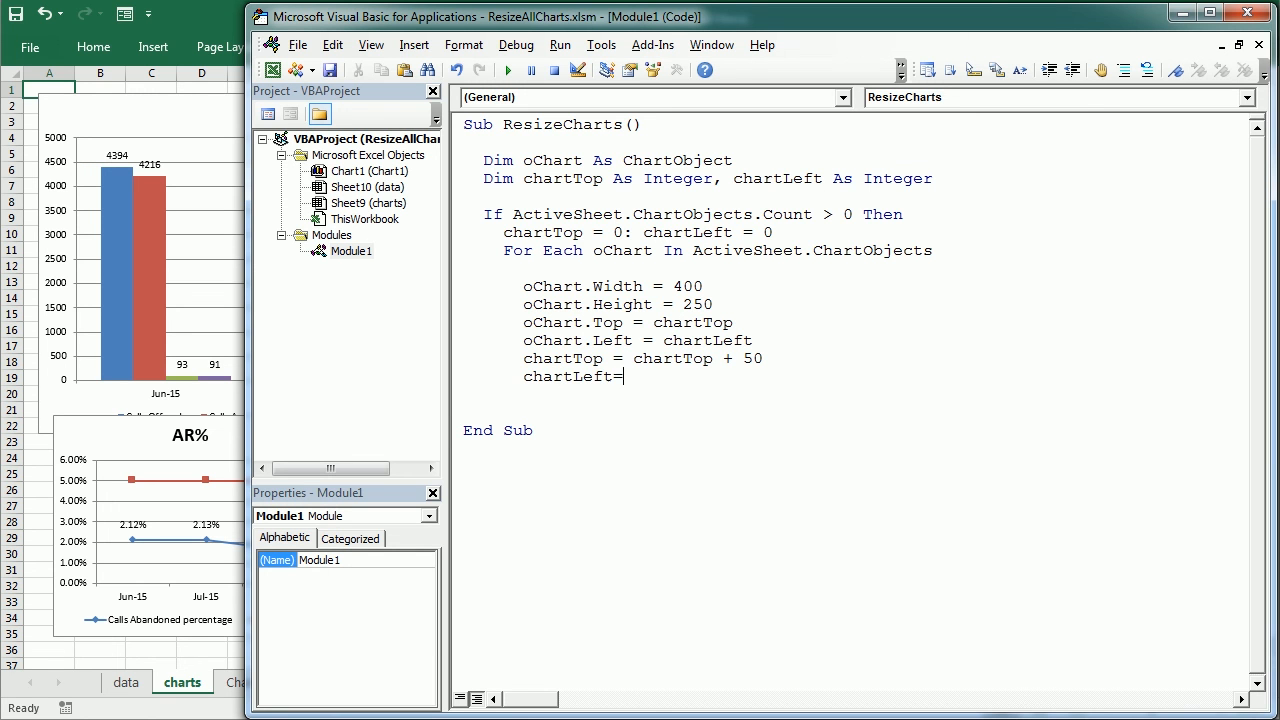
text(chartLeft)
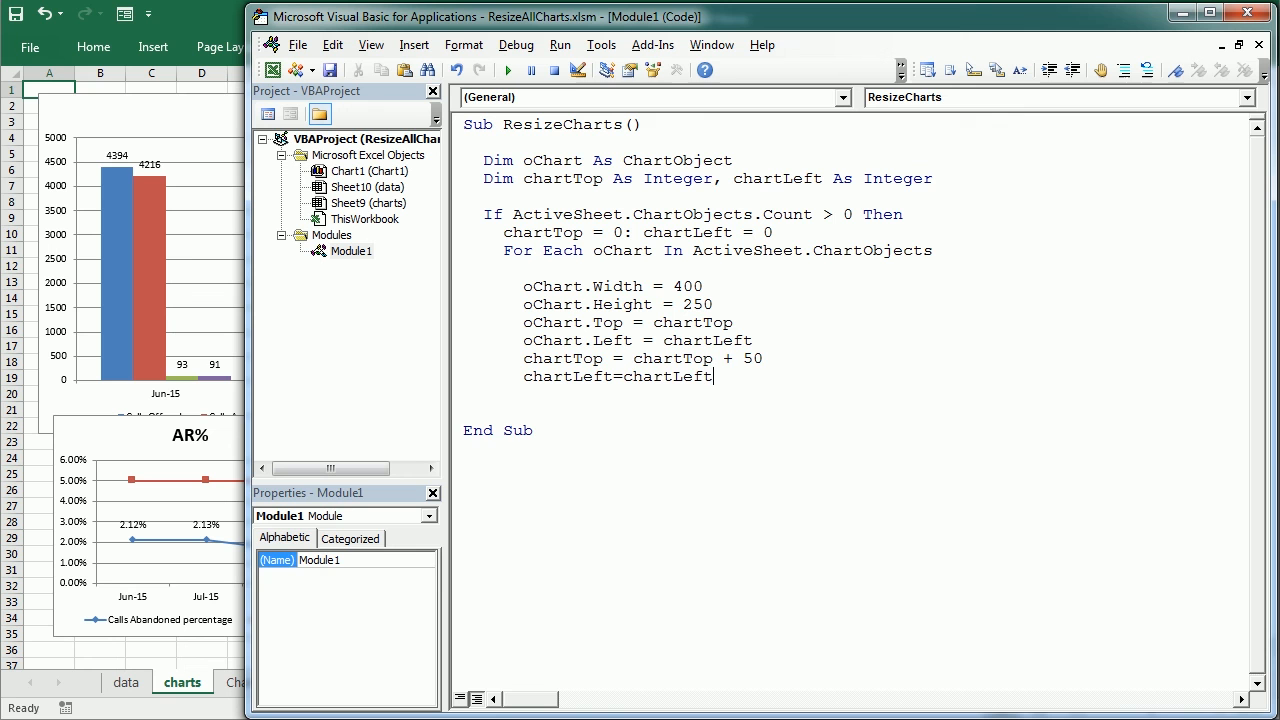
text(+ 100)
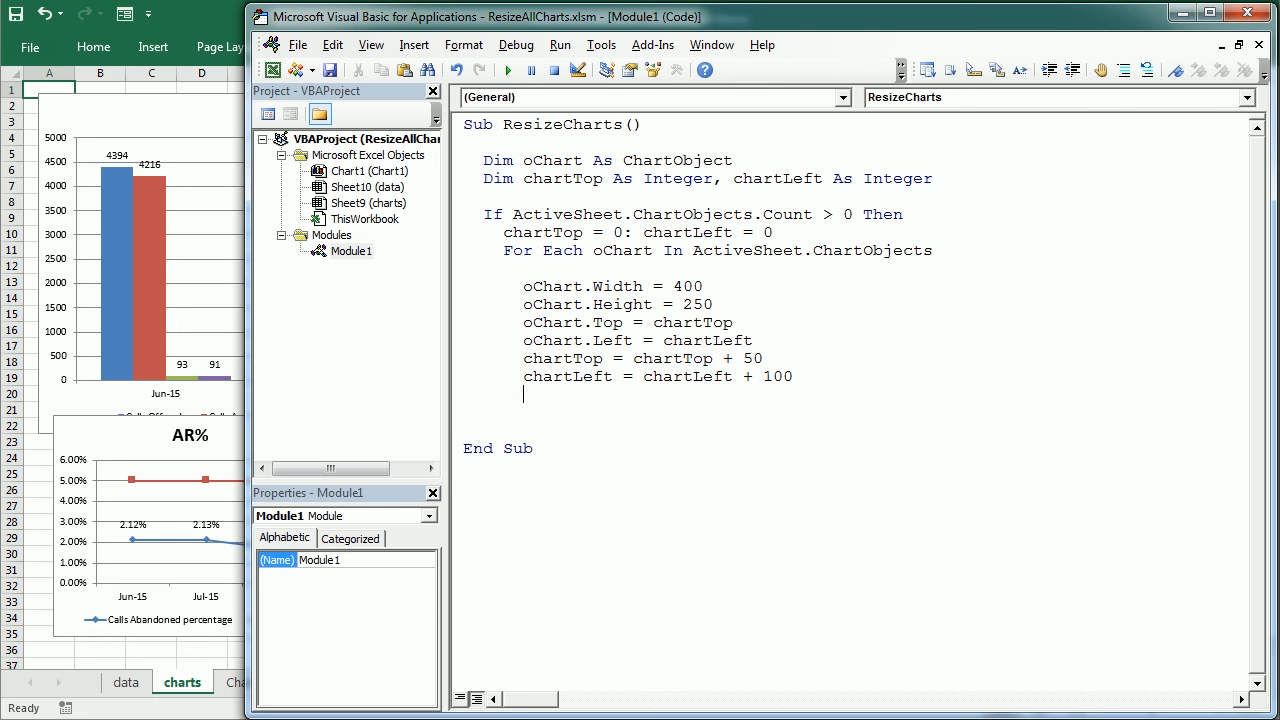
- Close the loop and check with Next oChart and End If
key(enter)
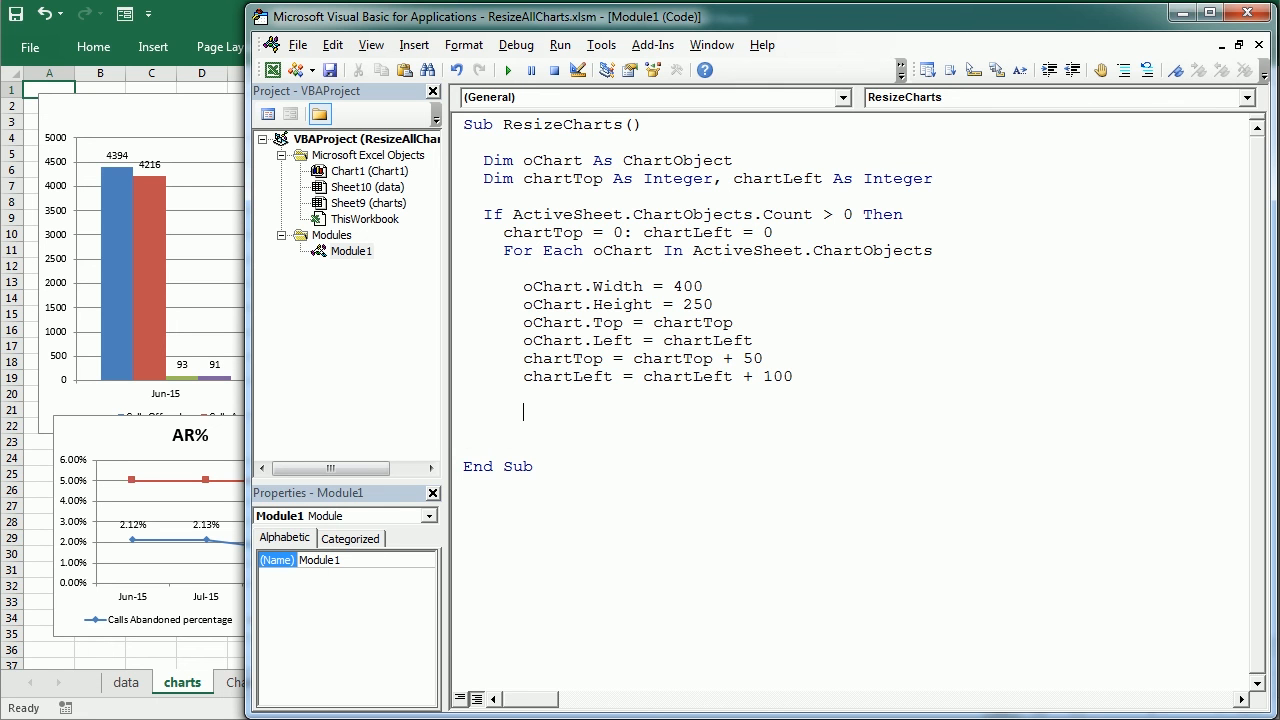
text(next oChart)
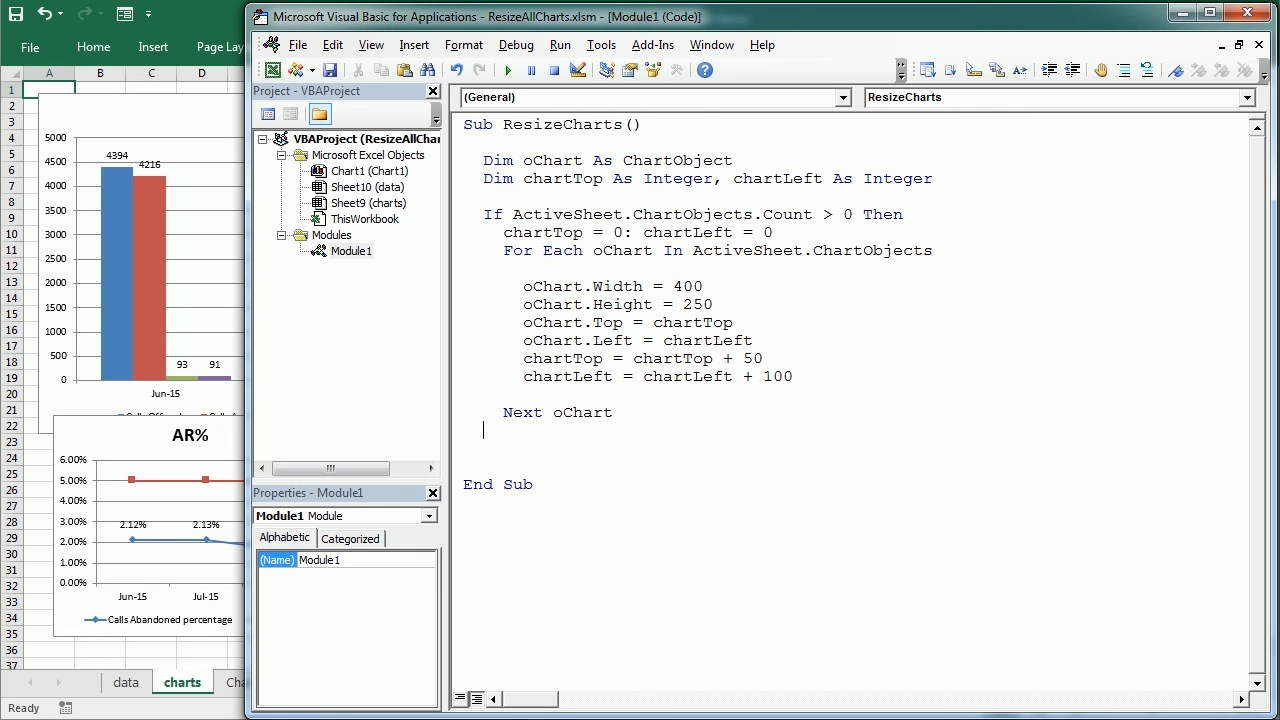
text(end if)
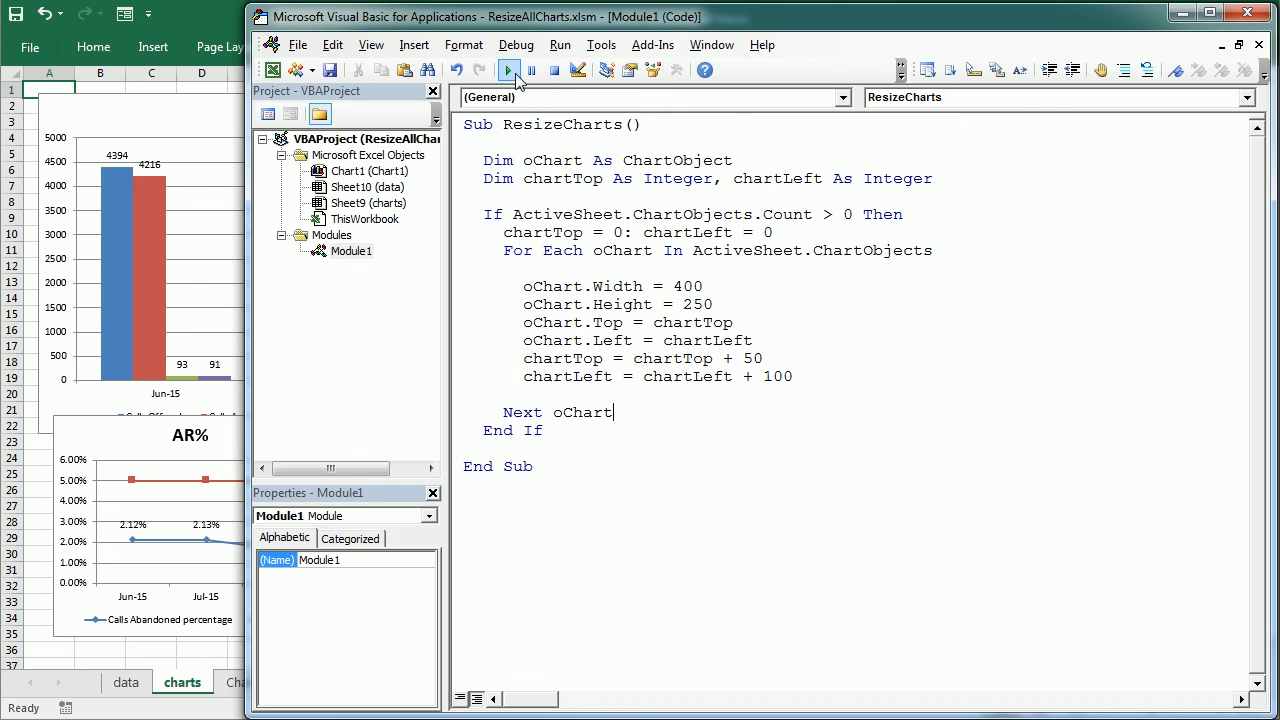
mouse_move(508, 68)
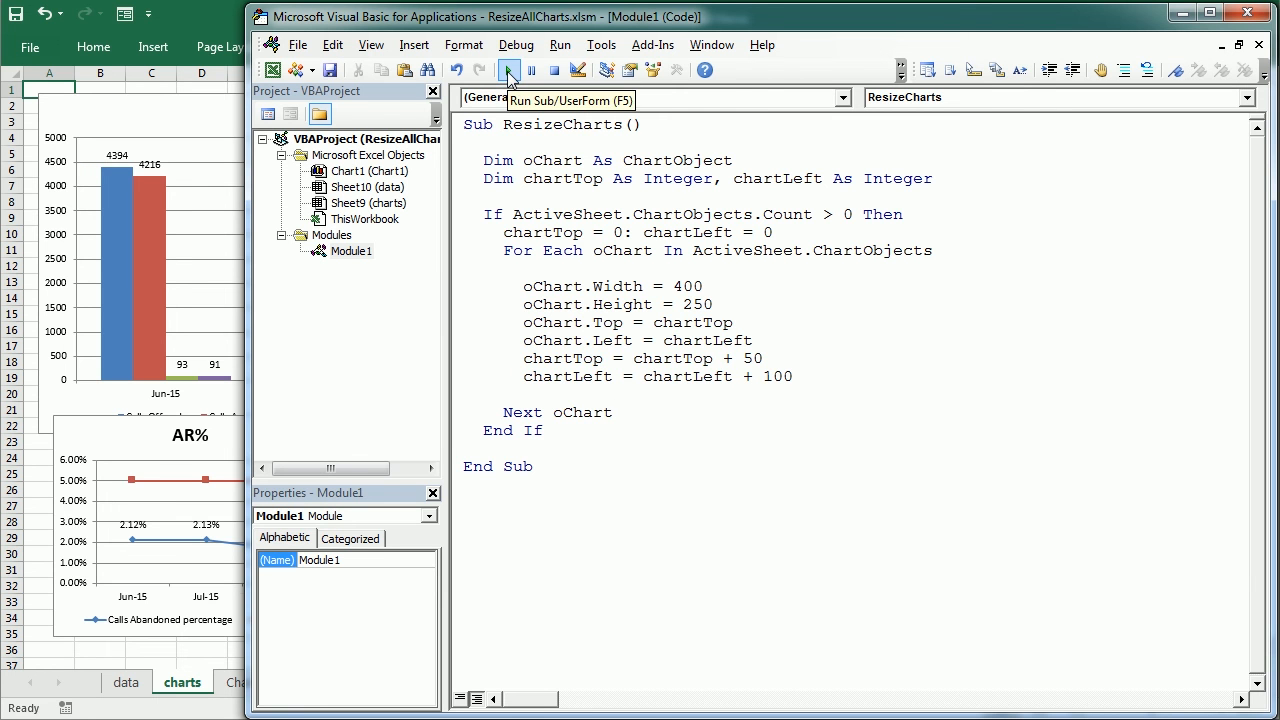
- Run ResizeCharts to resize and cascade the charts on the charts sheet
click(508, 68)
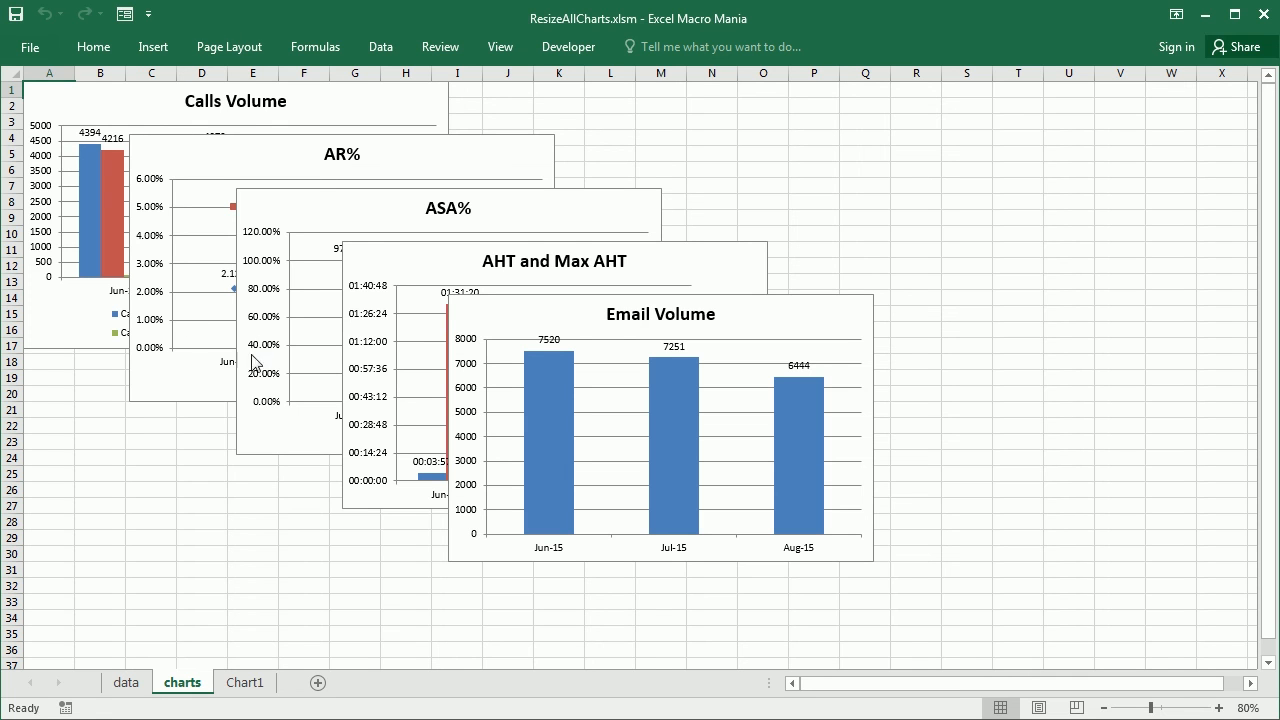
mouse_move(542, 320)
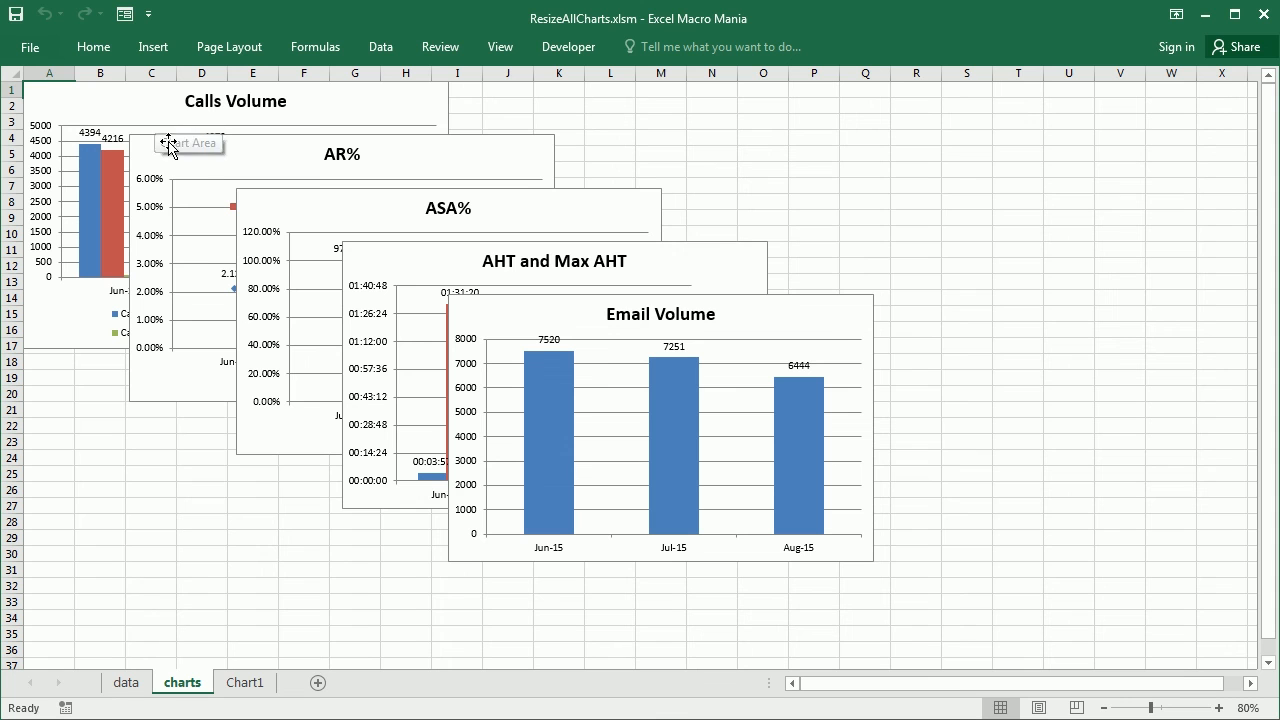
mouse_move(170, 104)
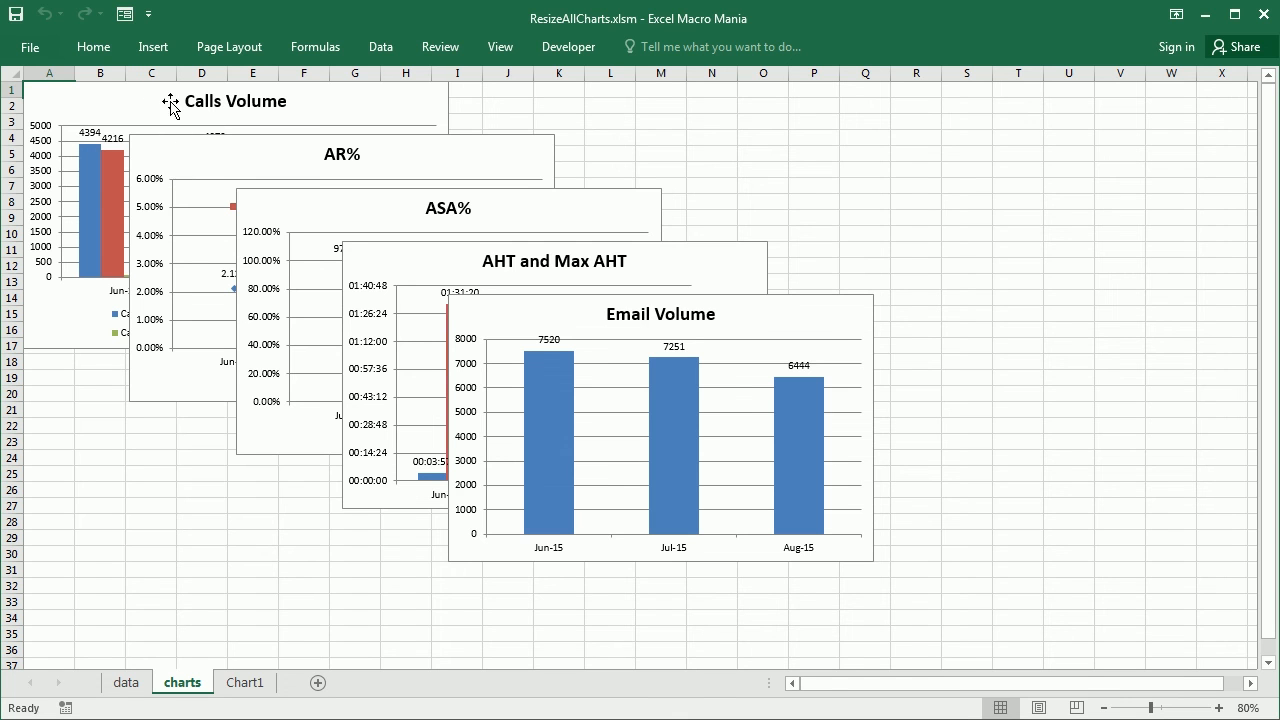
mouse_move(310, 200)
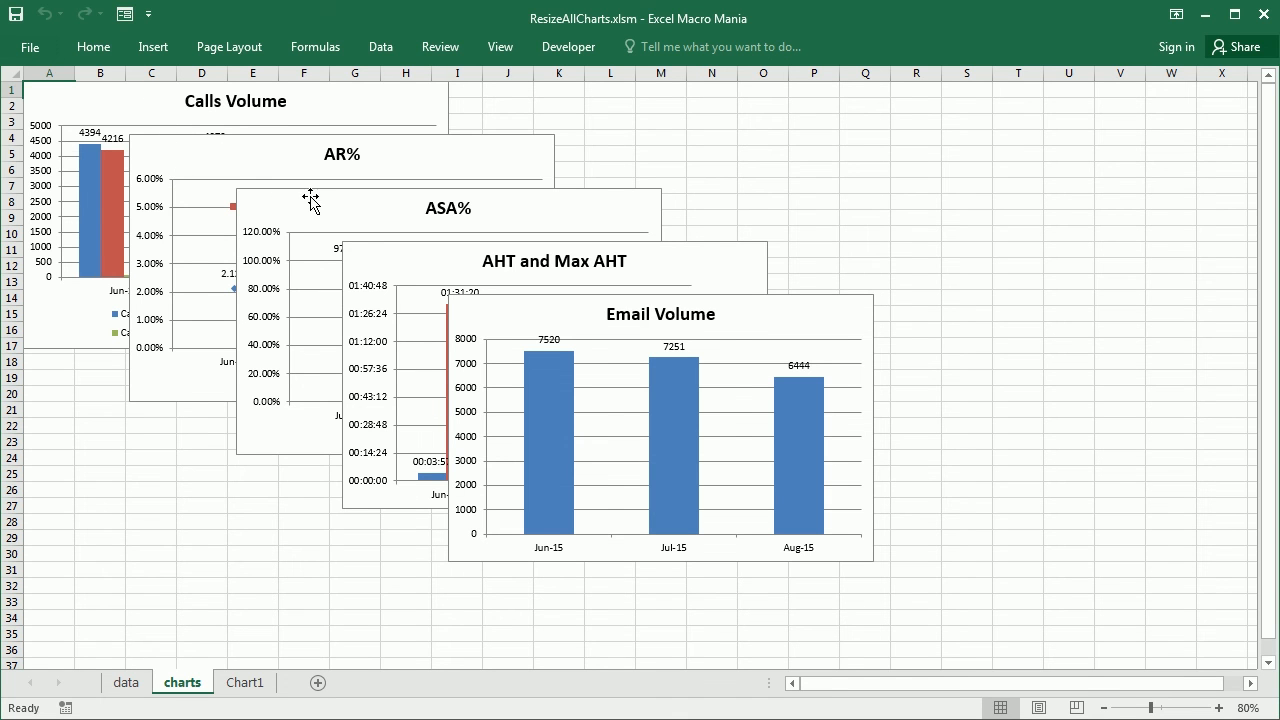
mouse_move(188, 244)
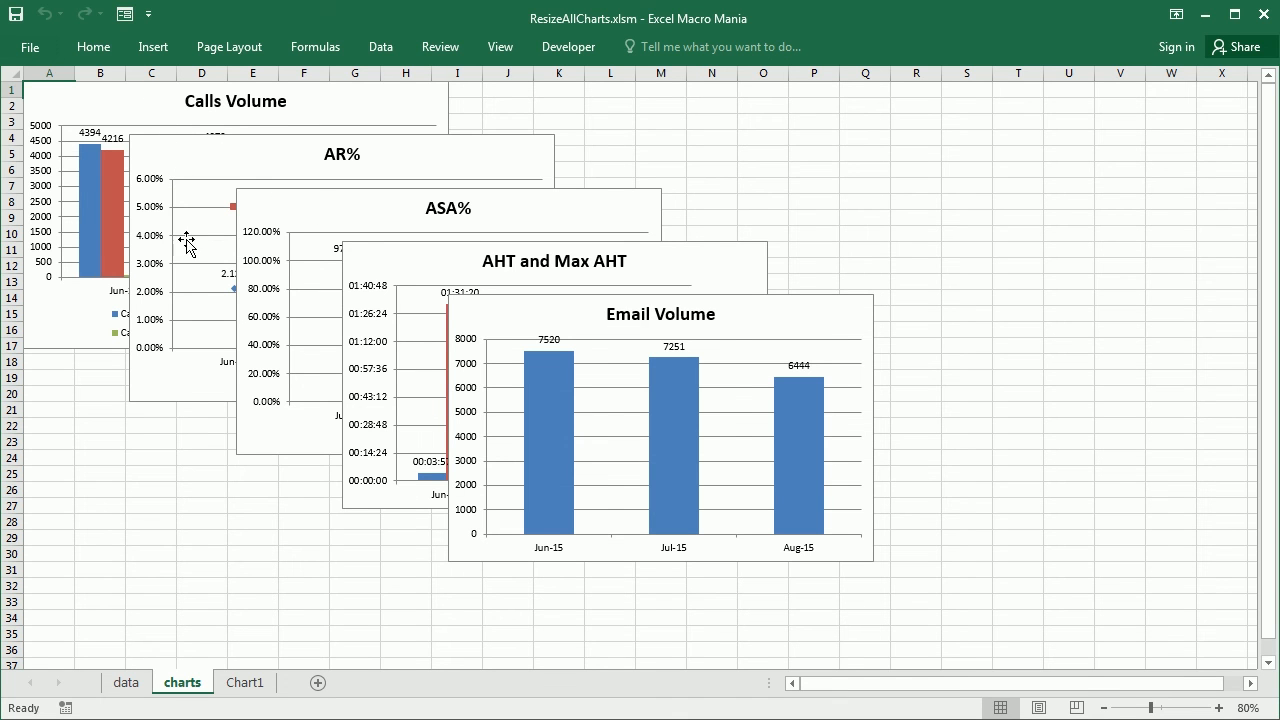
mouse_move(530, 282)
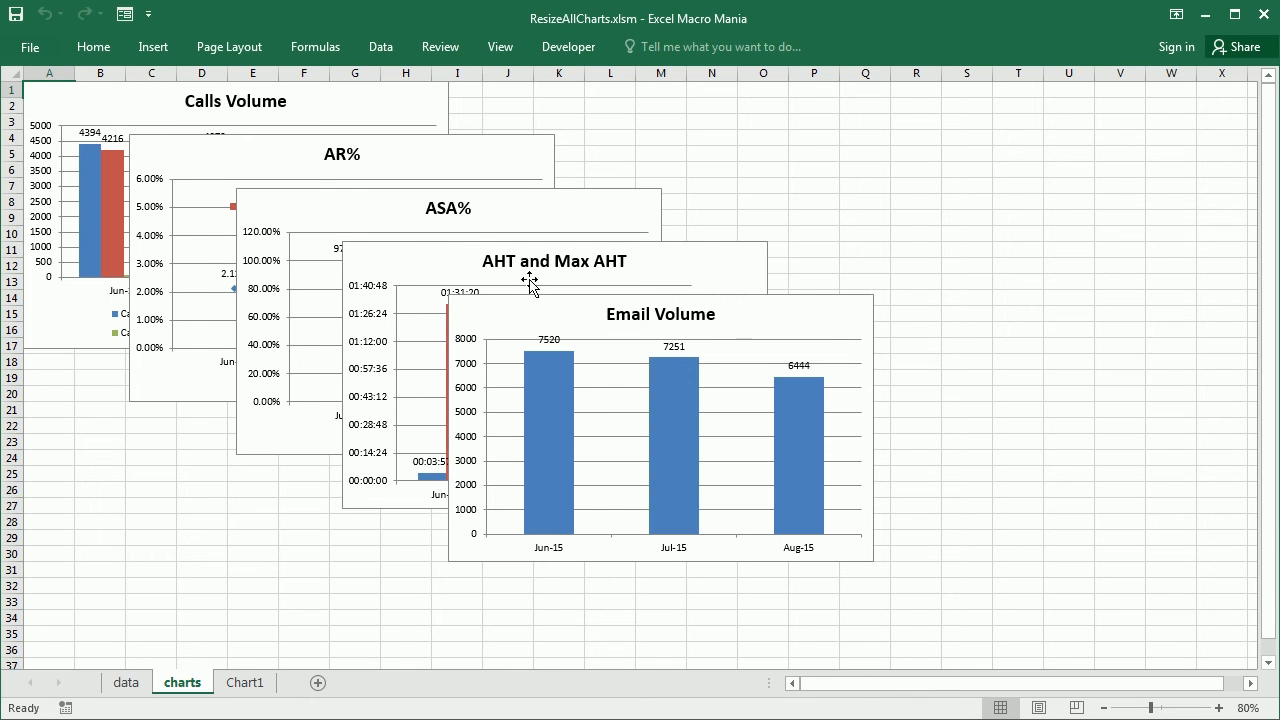
mouse_move(656, 364)
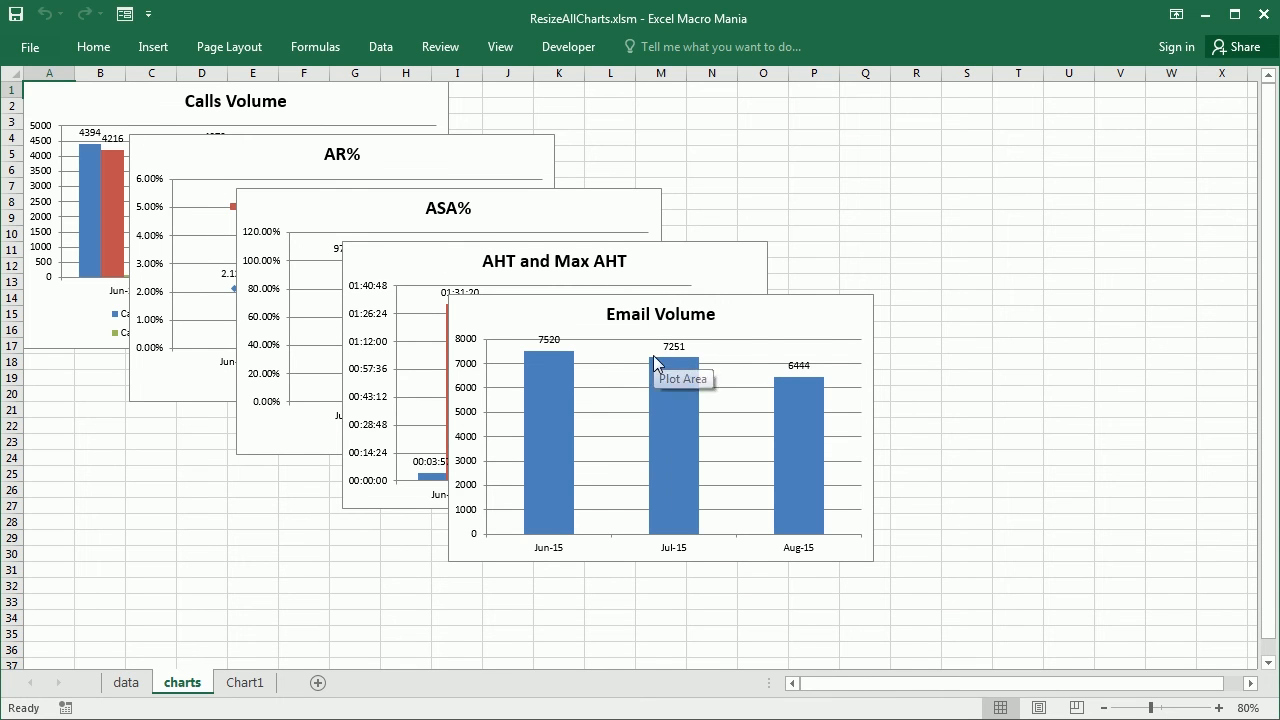